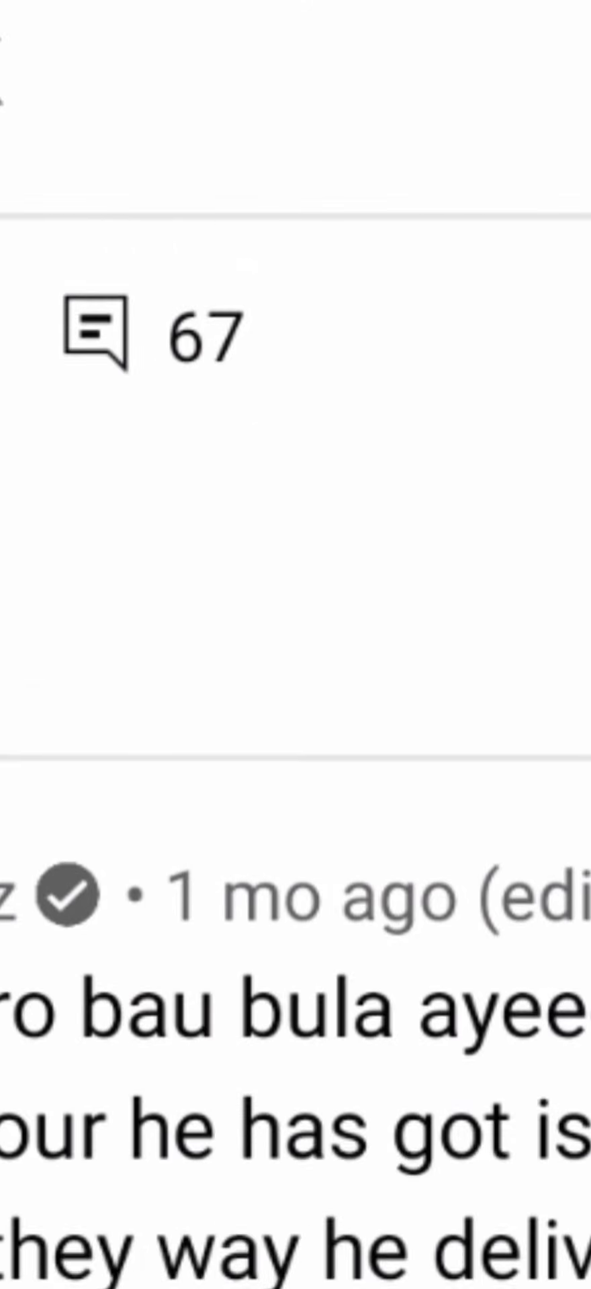
scroll("down", 3)
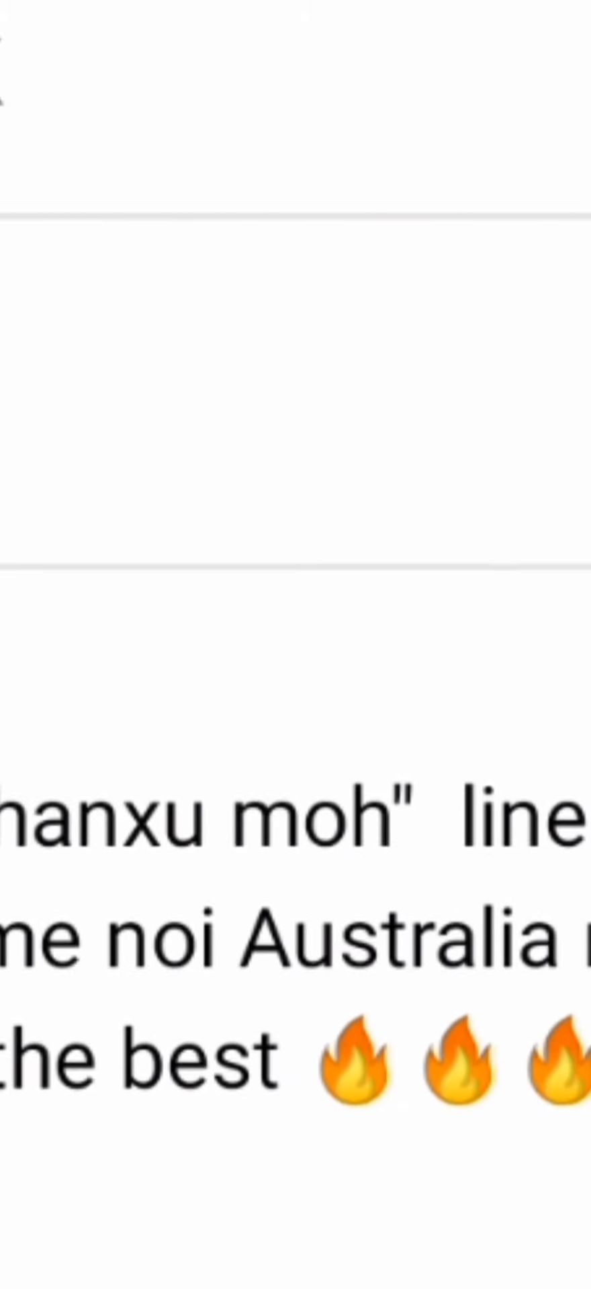
scroll("up", 3)
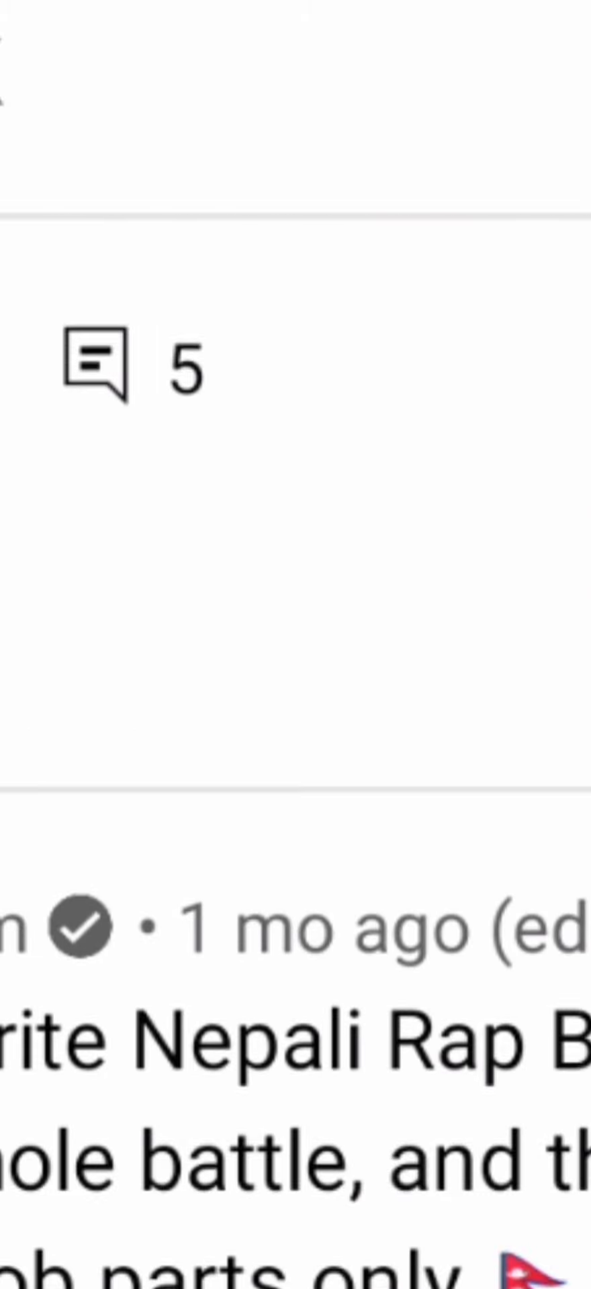
scroll("down", 3)
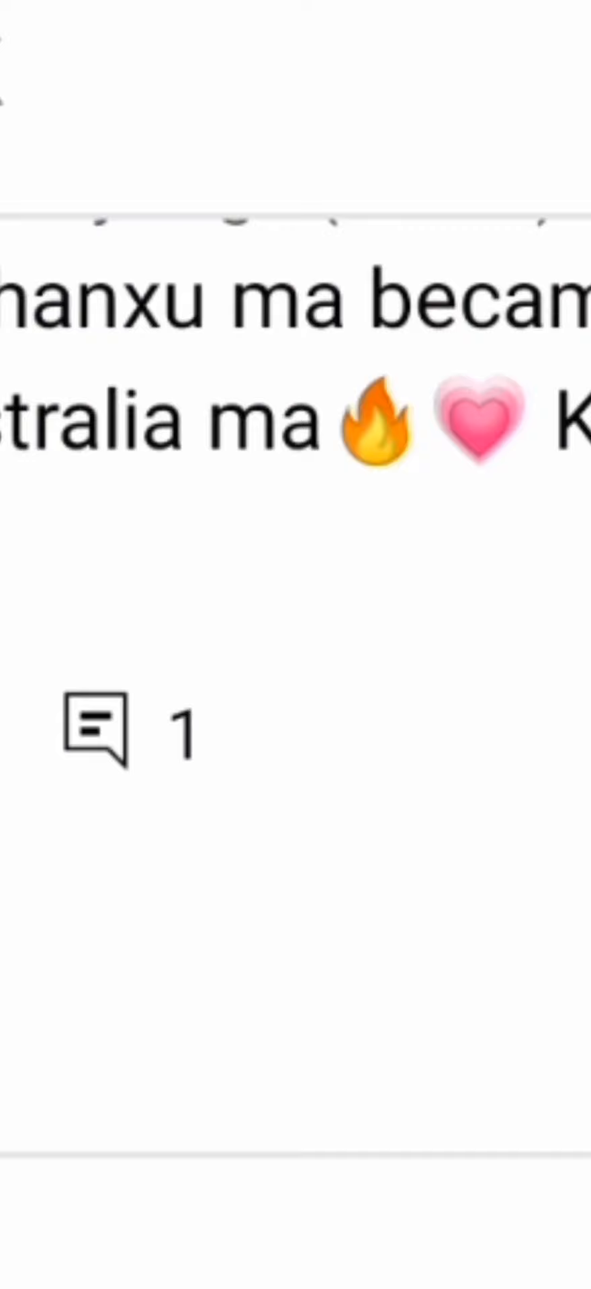
scroll("down", 3)
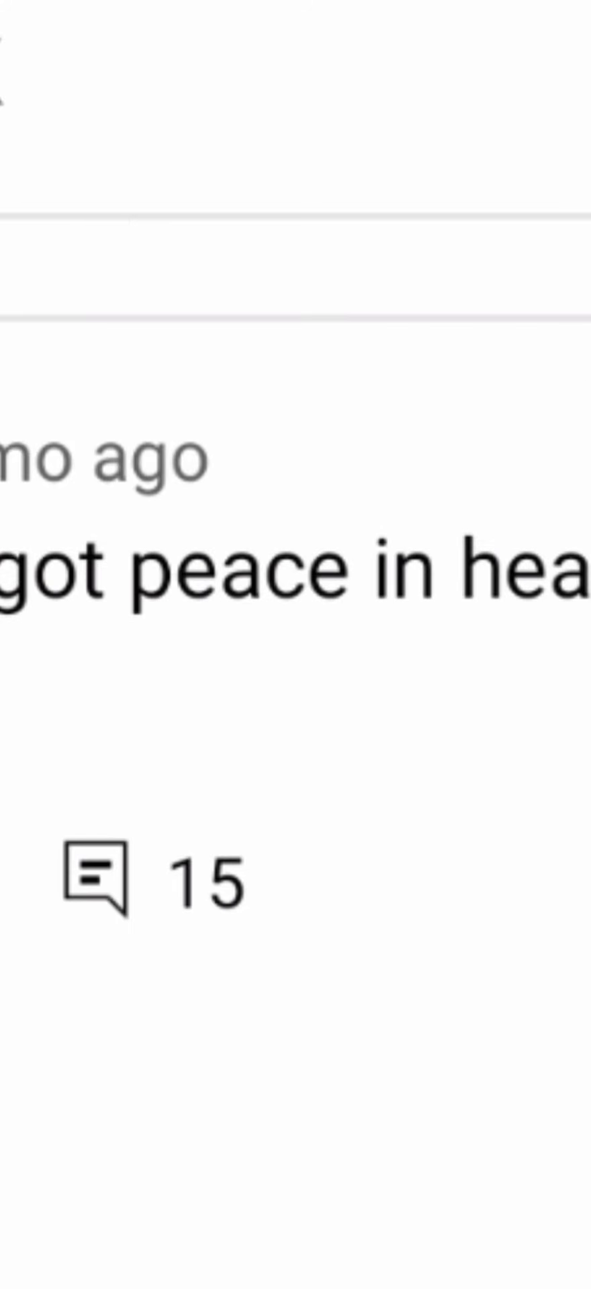
scroll("up", 3)
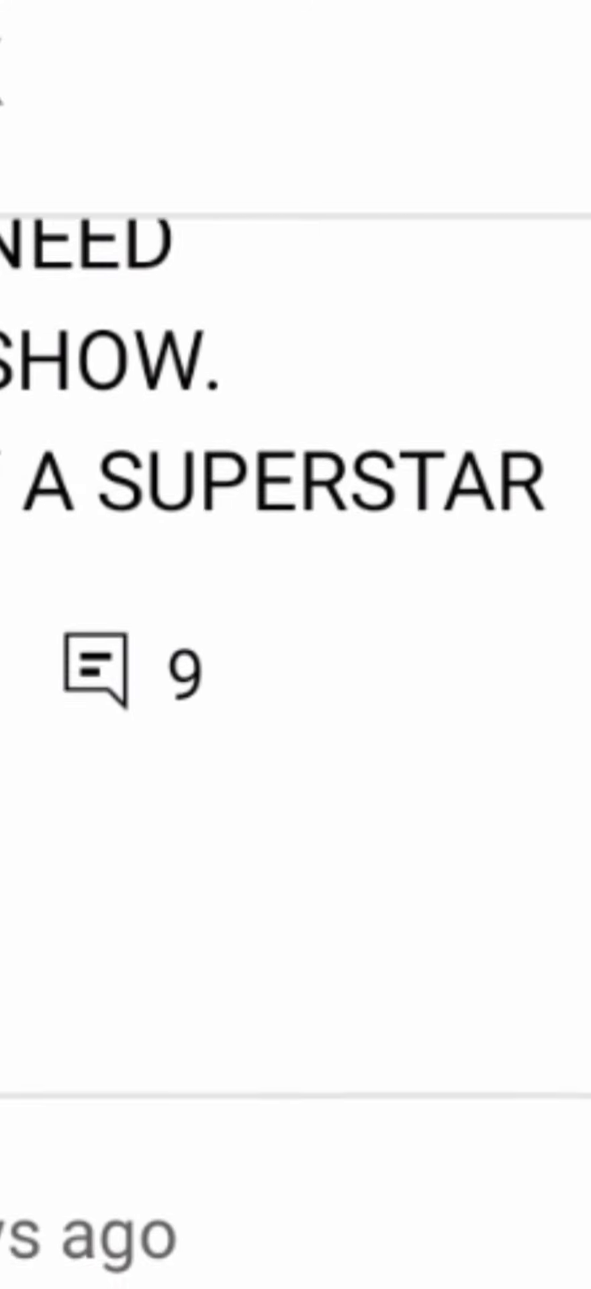
scroll("down", 3)
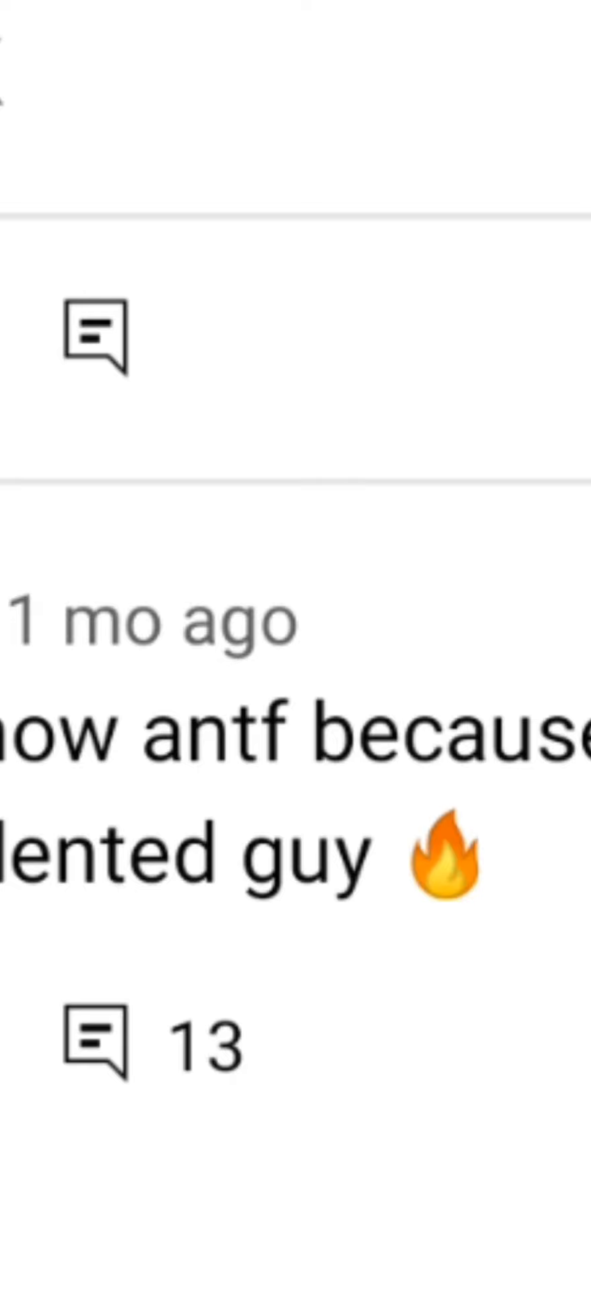
scroll("up", 3)
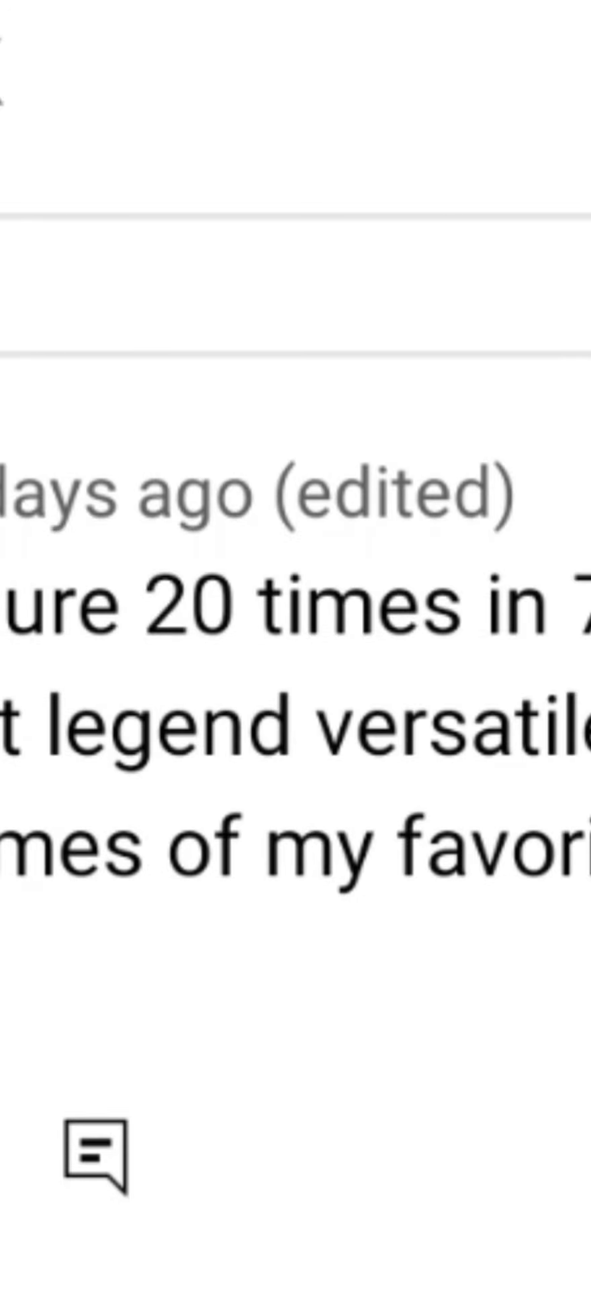
scroll("up", 3)
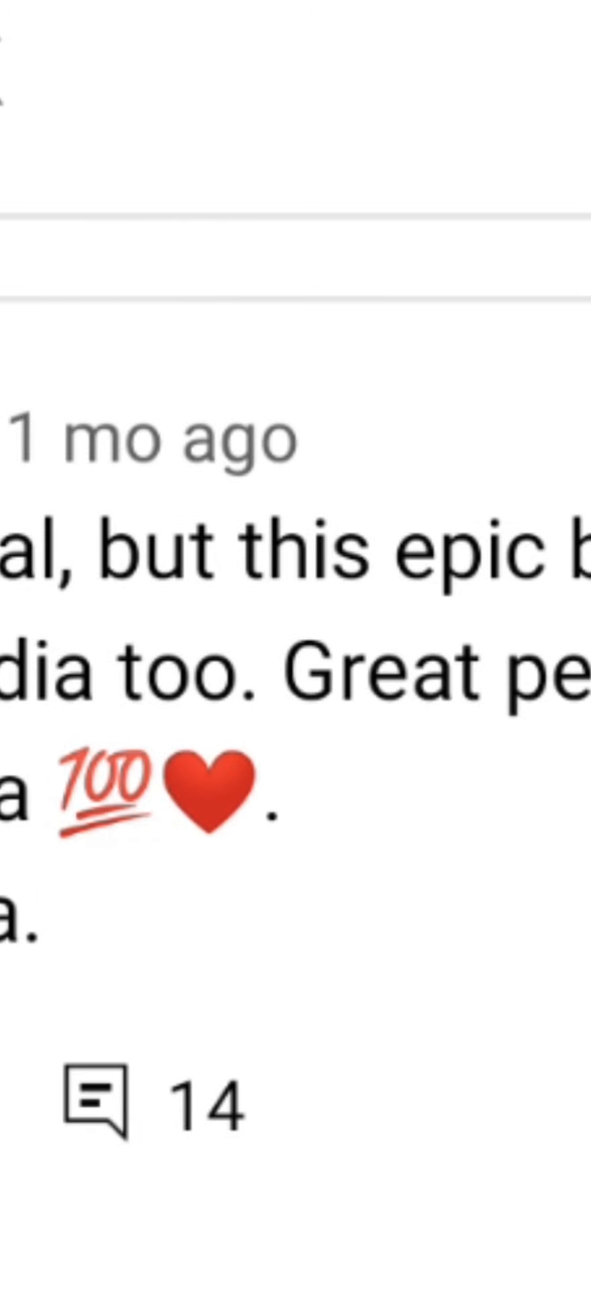
scroll("down", 3)
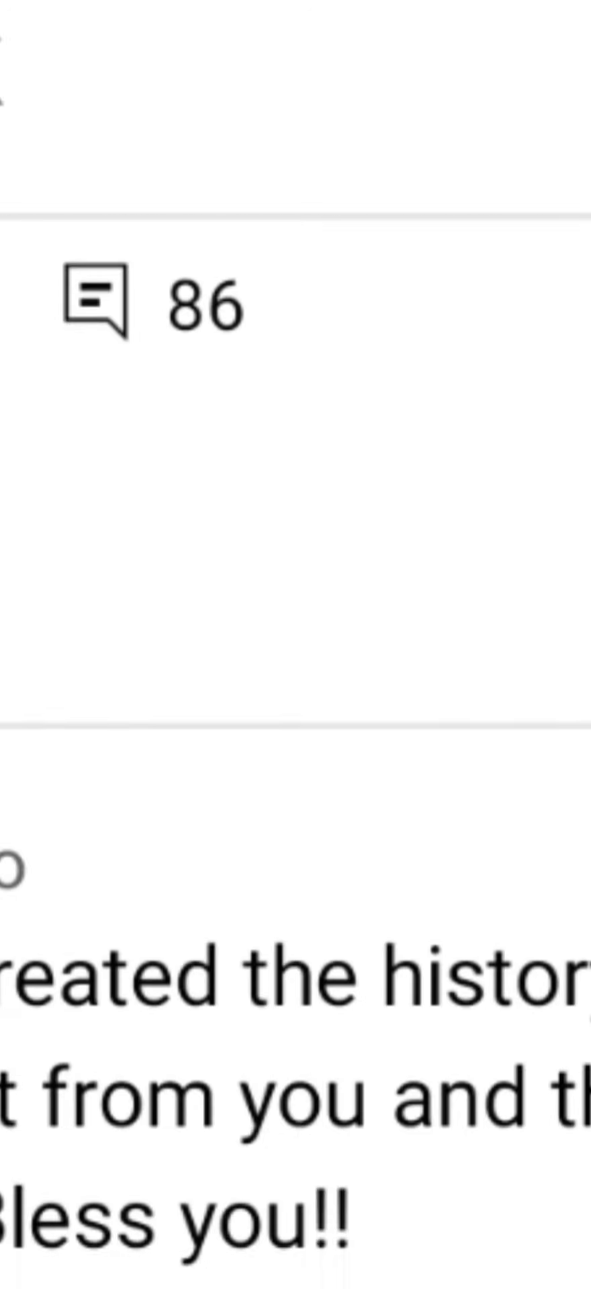
scroll("down", 3)
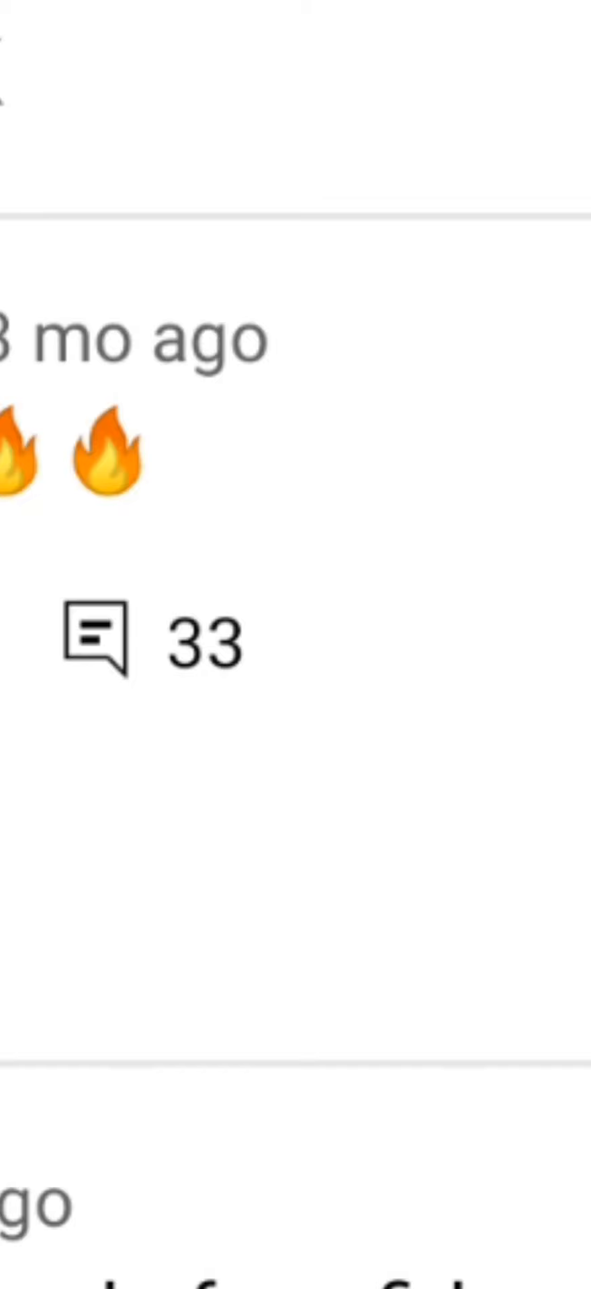
scroll("up", 3)
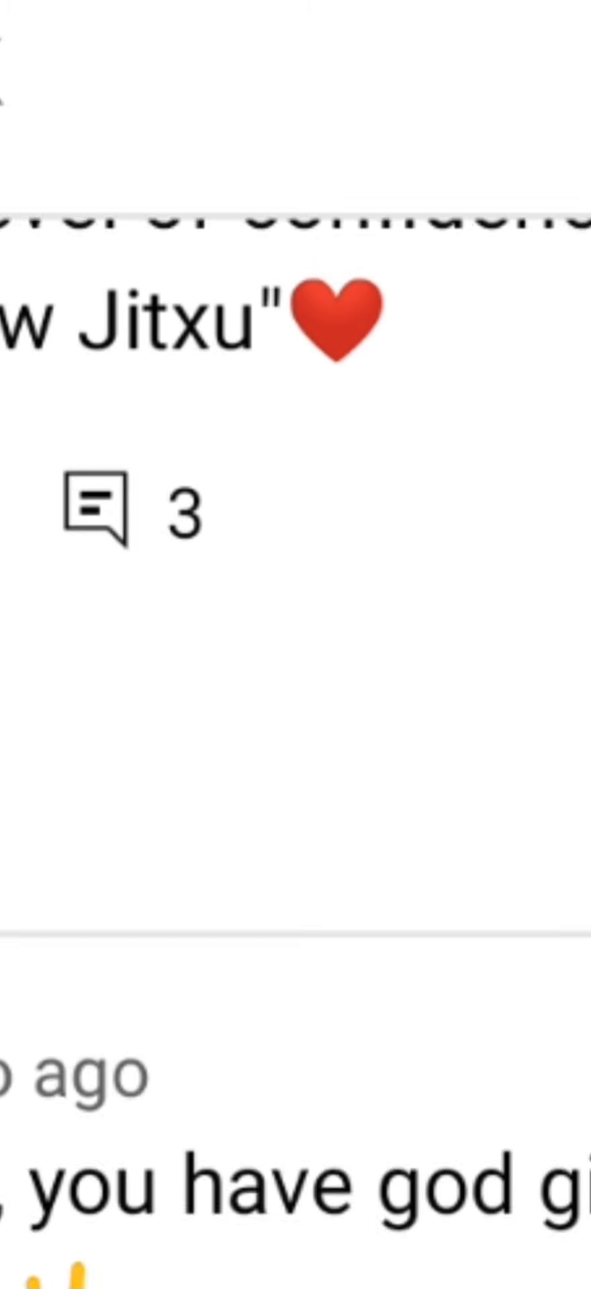
scroll("down", 3)
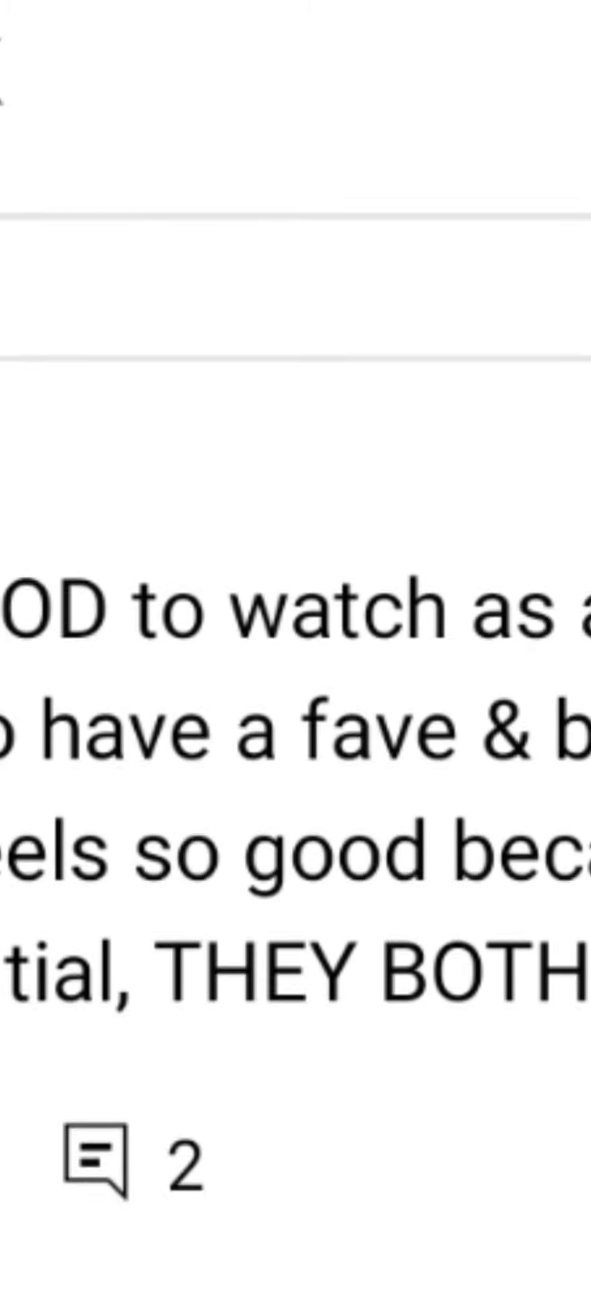
scroll("down", 3)
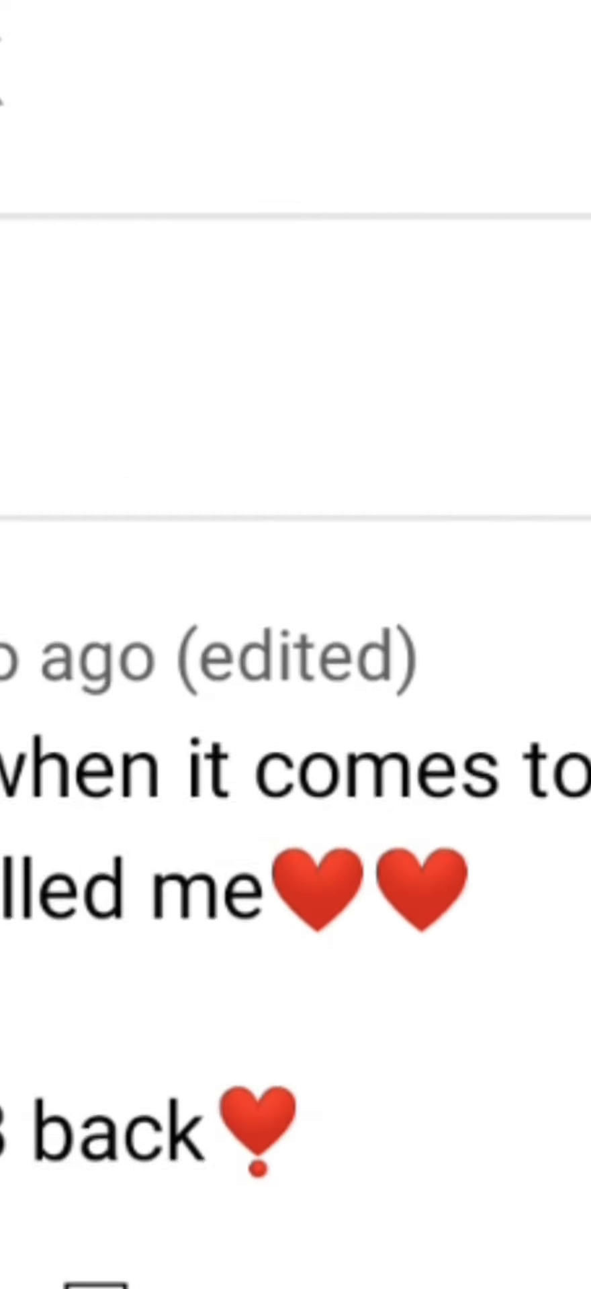
scroll("down", 3)
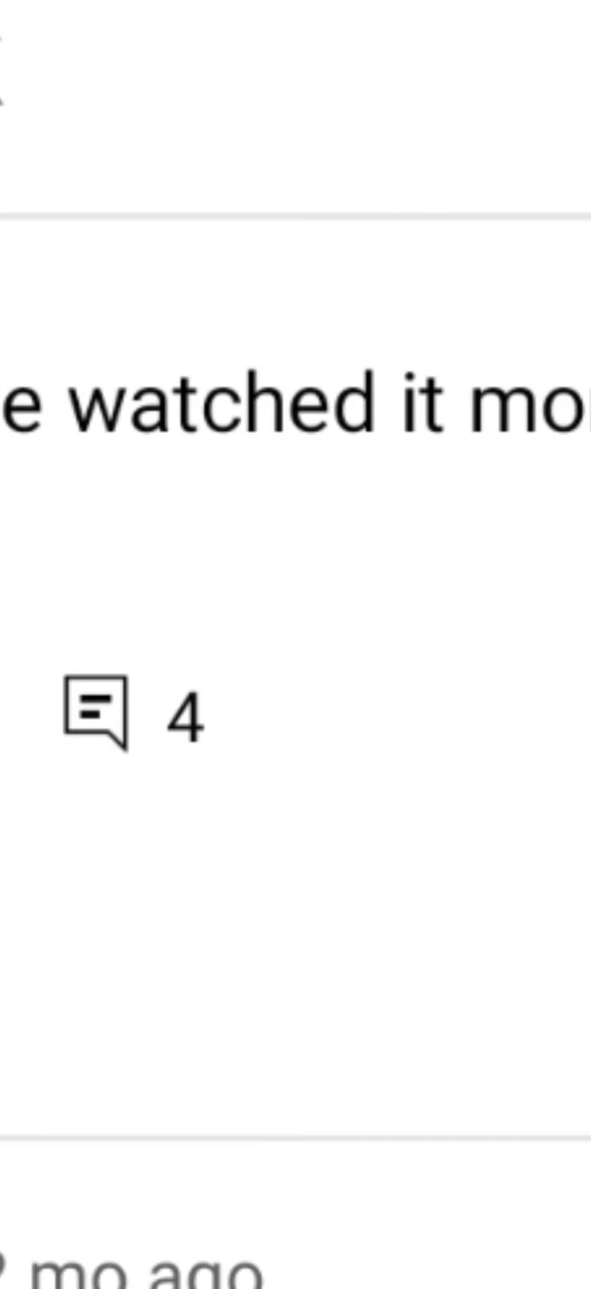
scroll("down", 3)
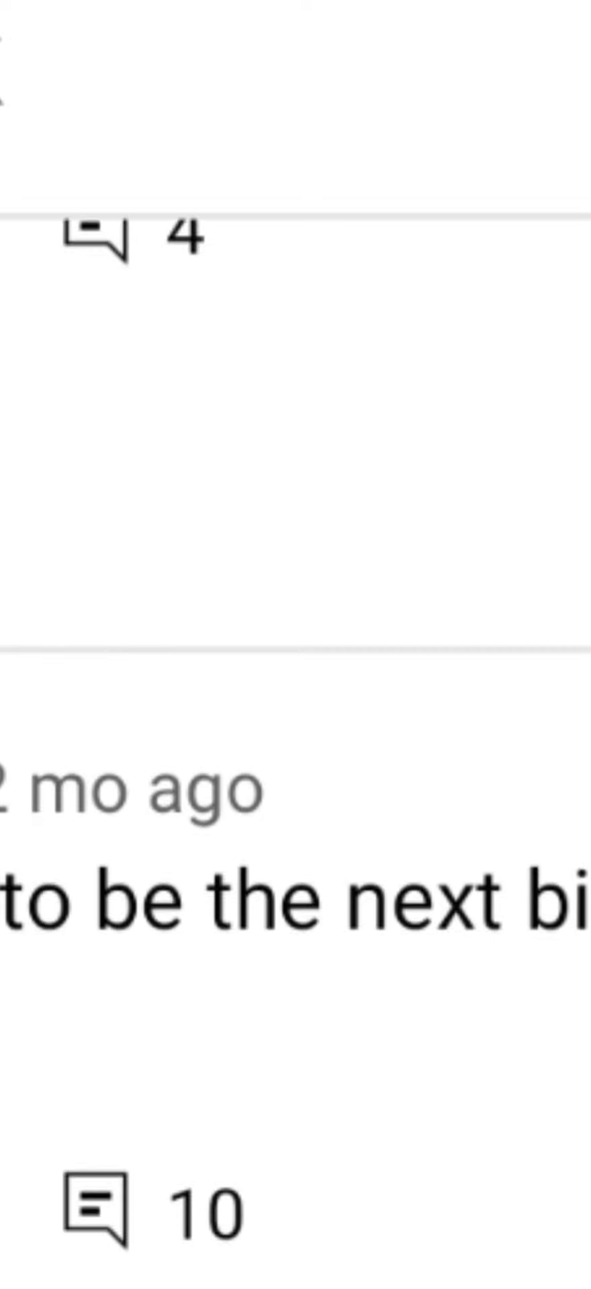
scroll("up", 3)
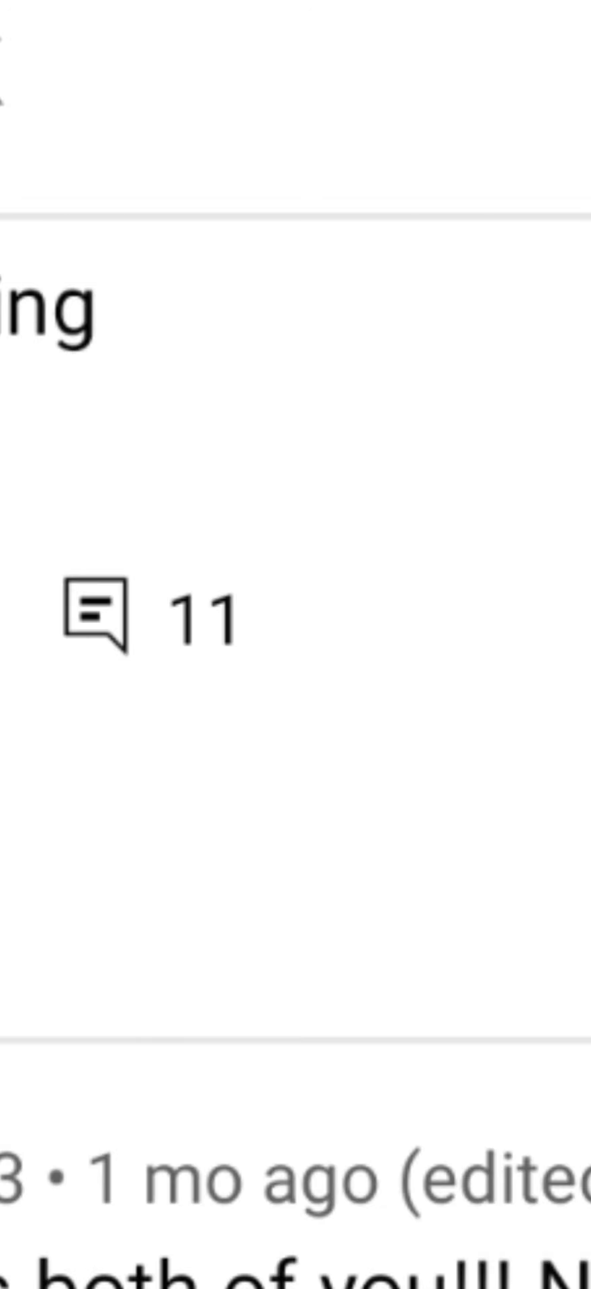
scroll("up", 3)
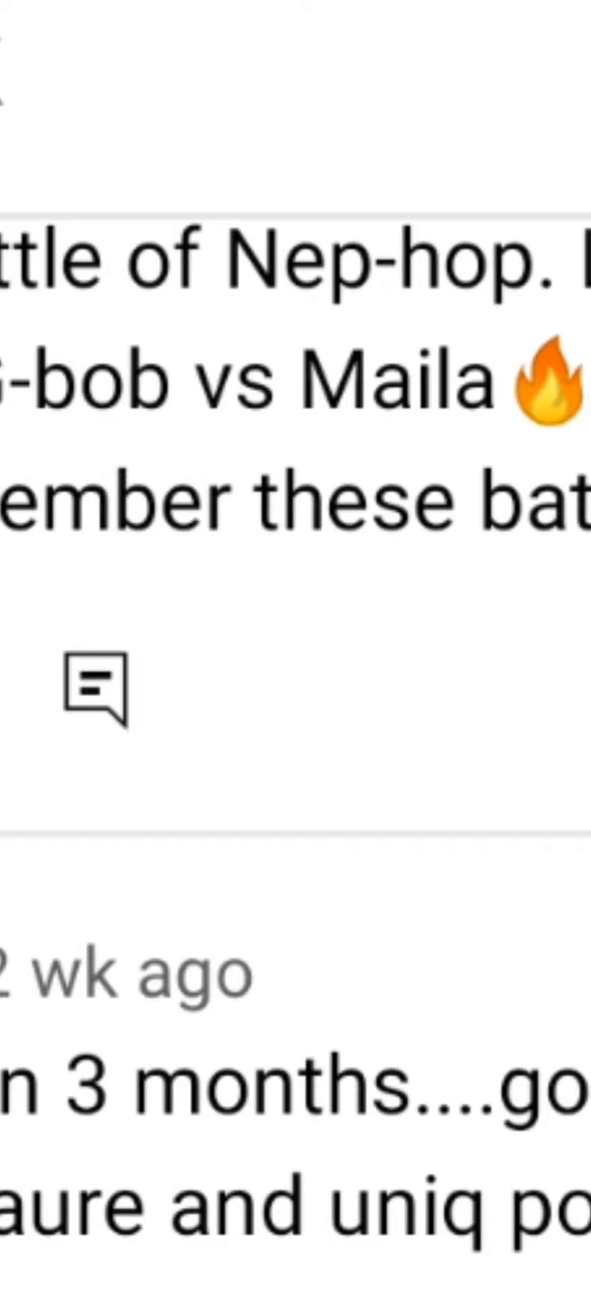
scroll("up", 3)
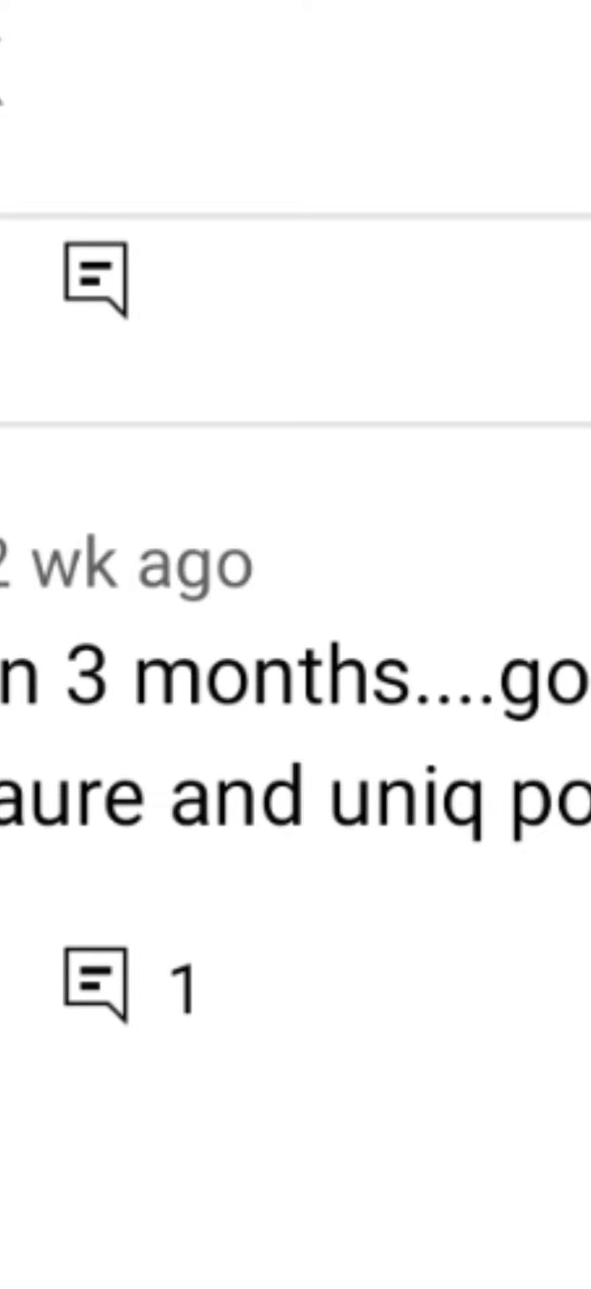
scroll("down", 3)
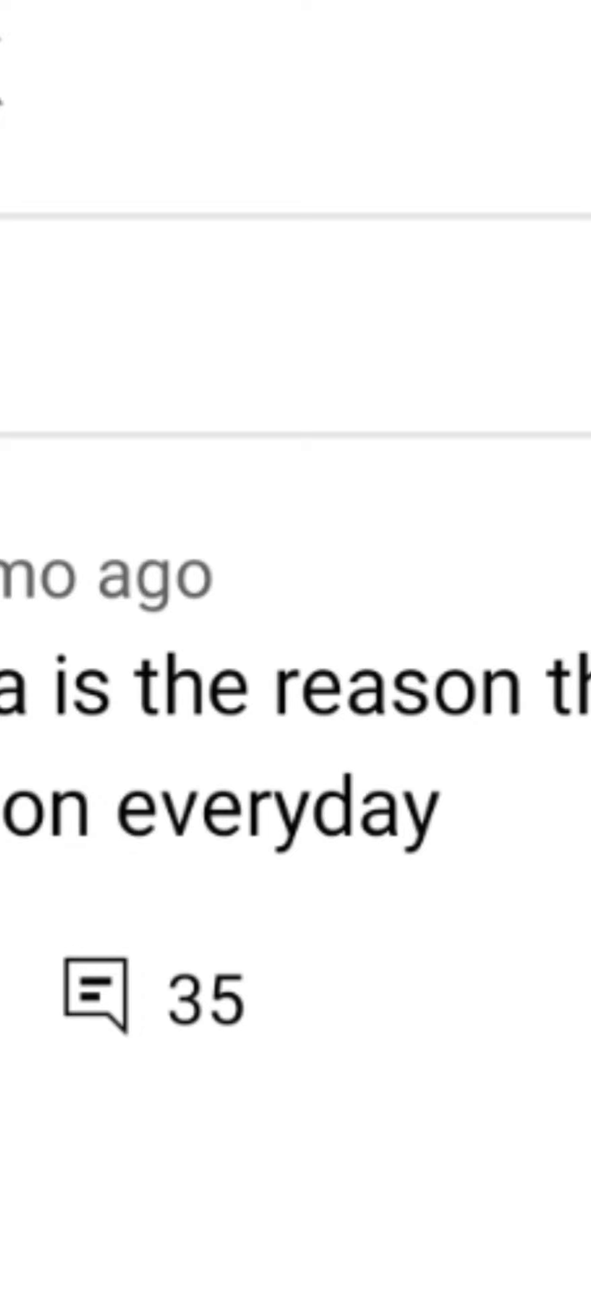
scroll("up", 3)
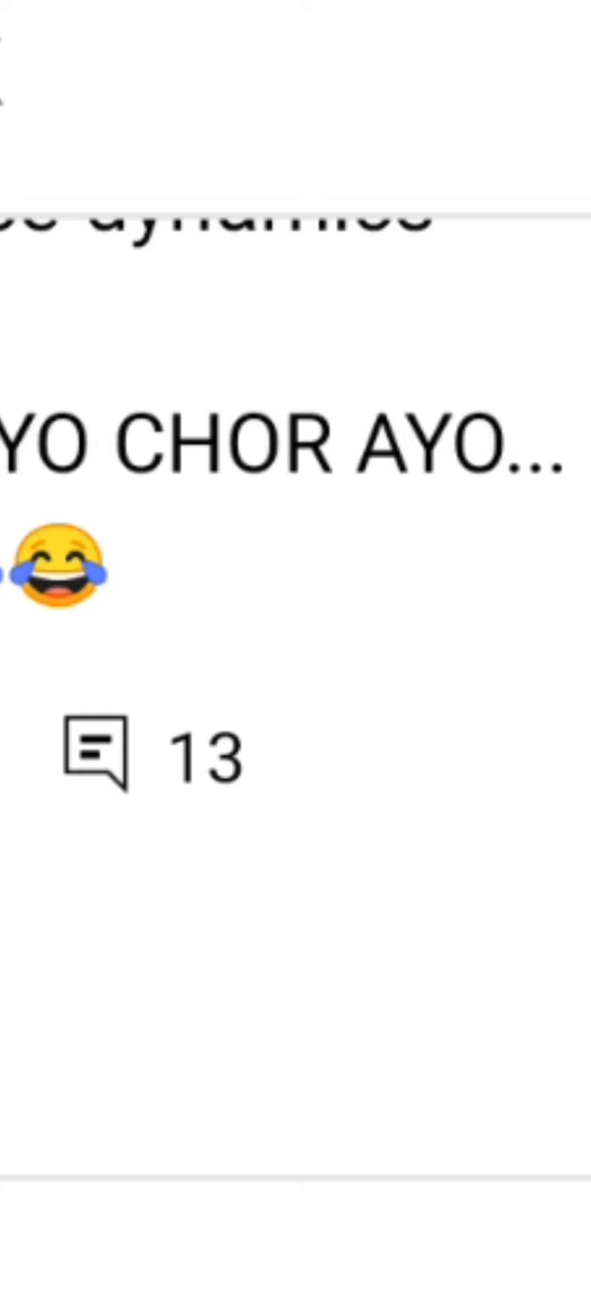
scroll("down", 3)
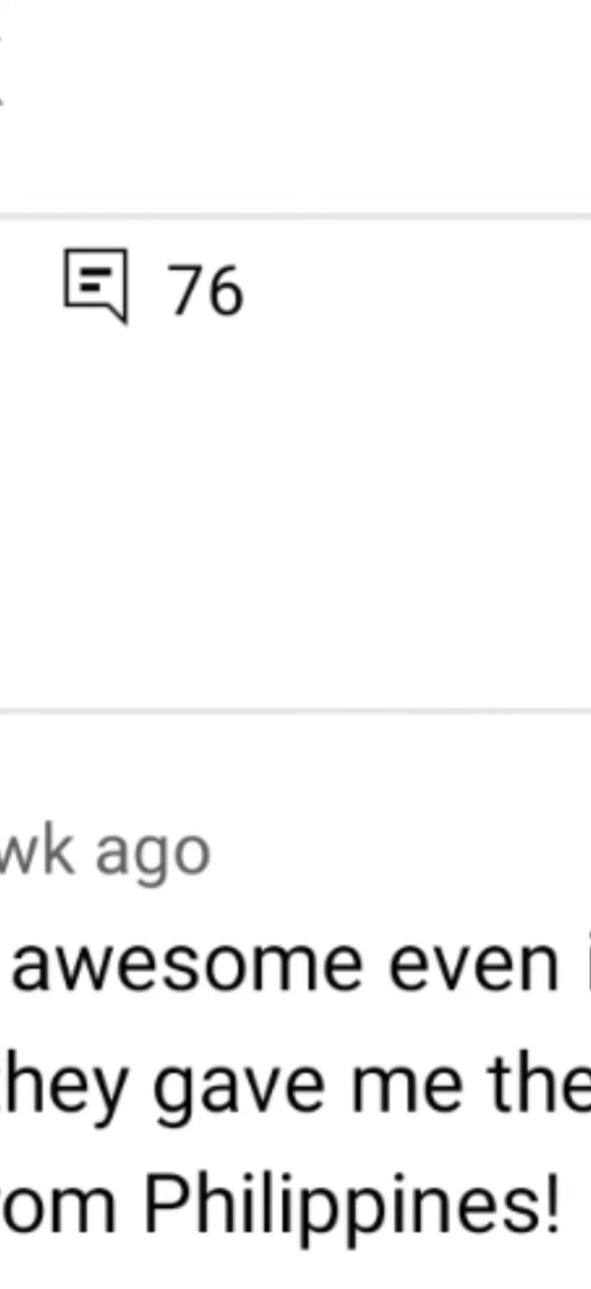
scroll("down", 3)
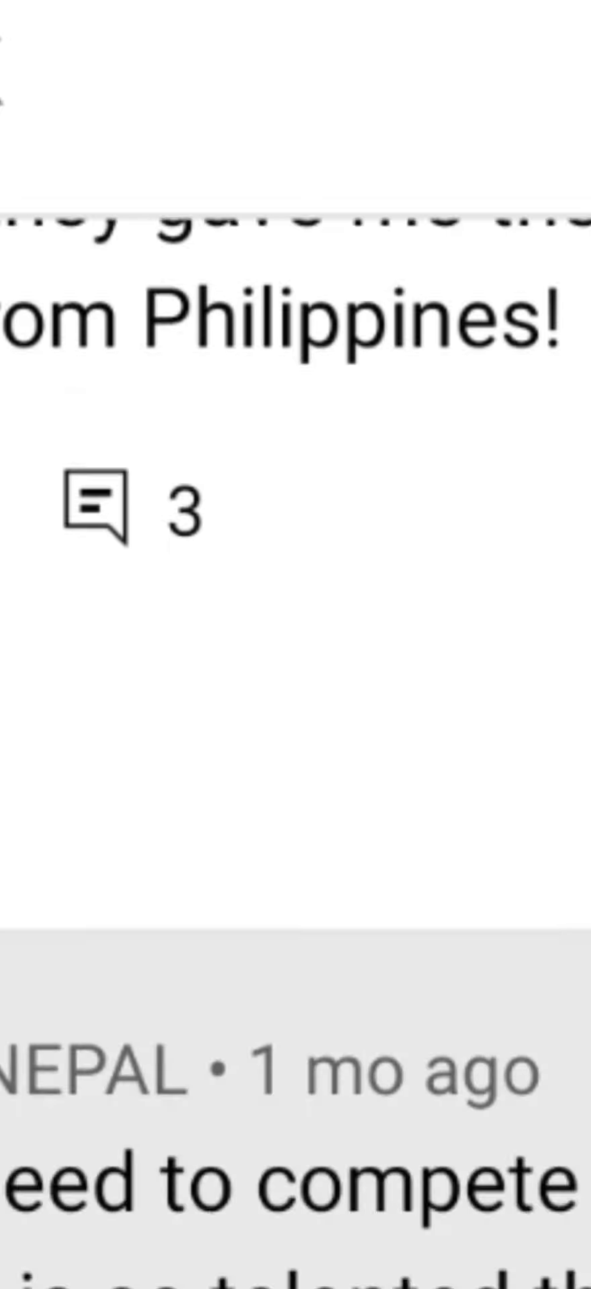
scroll("down", 3)
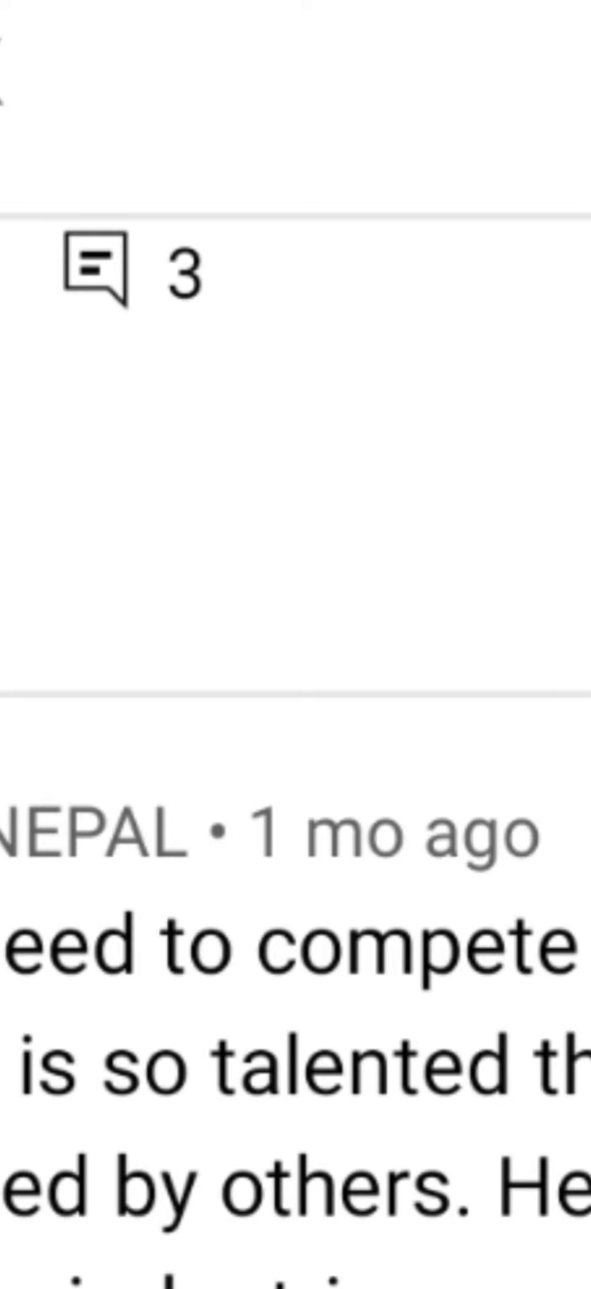
scroll("down", 3)
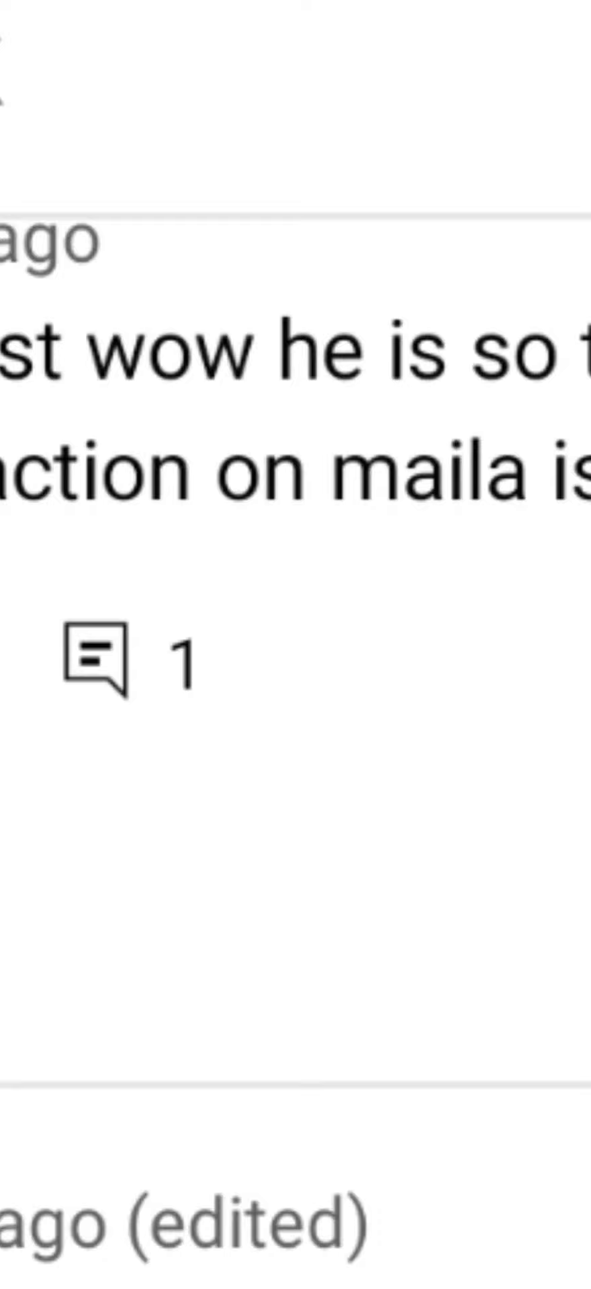
scroll("down", 3)
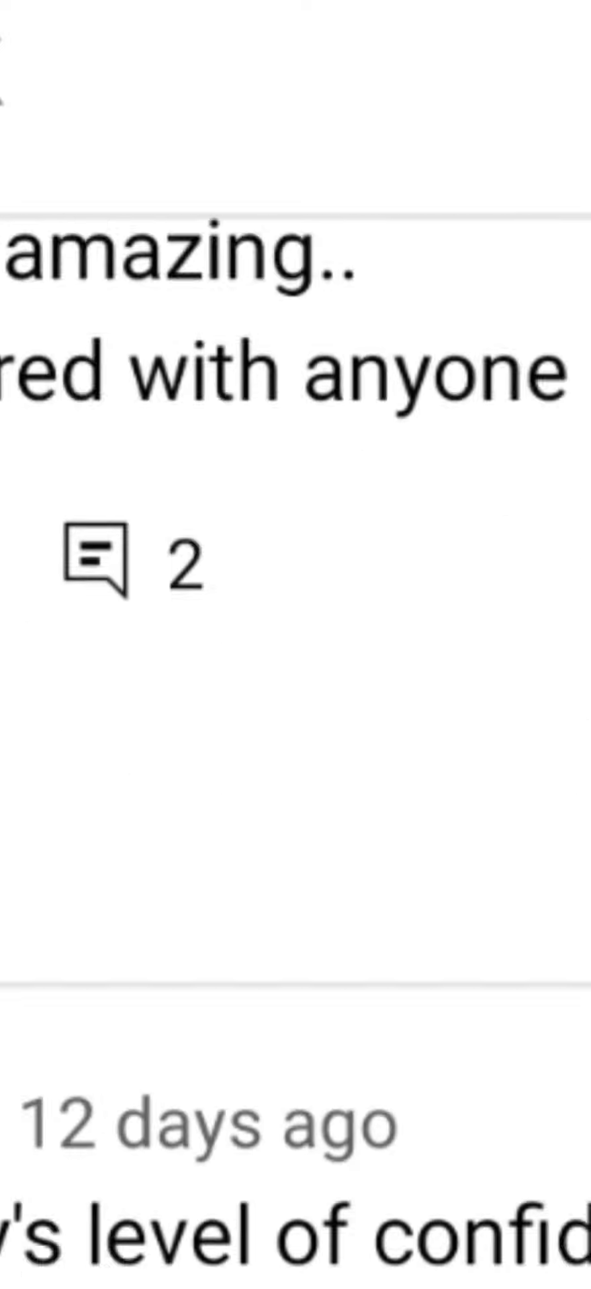
scroll("up", 3)
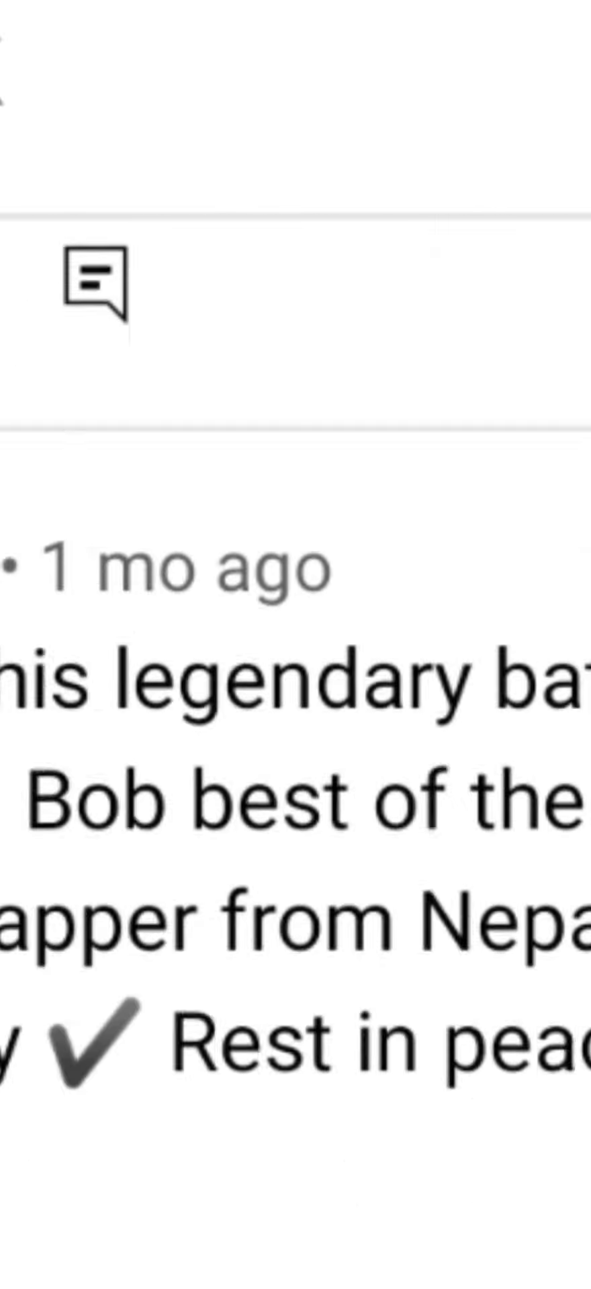
scroll("up", 3)
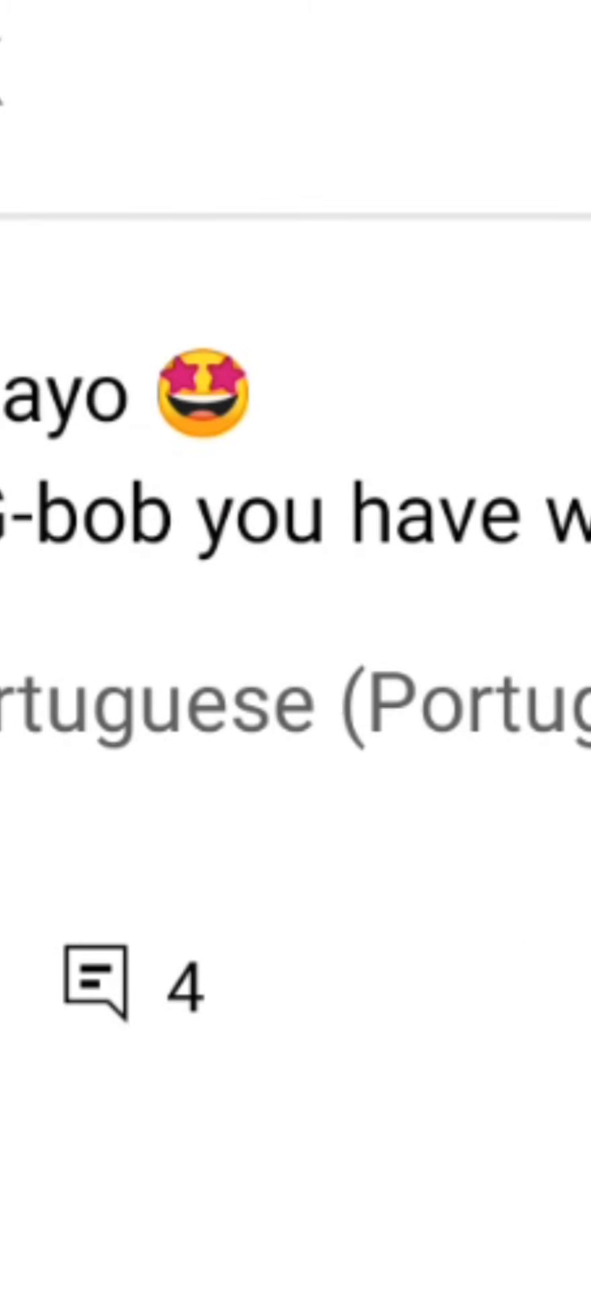
scroll("down", 3)
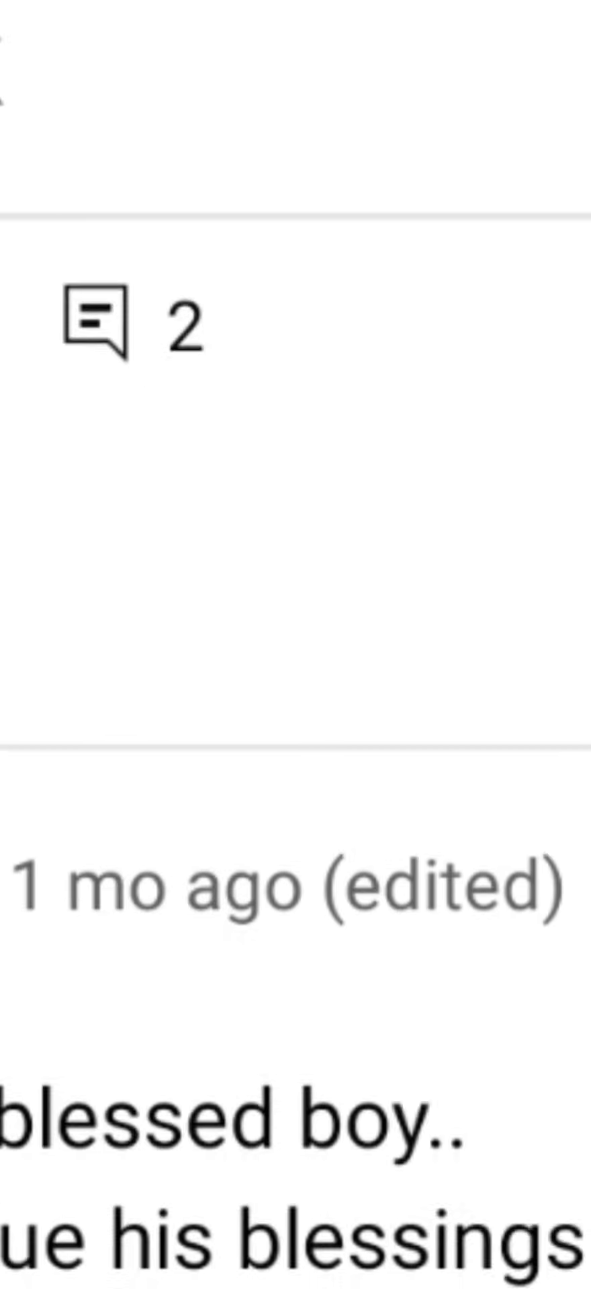
scroll("down", 3)
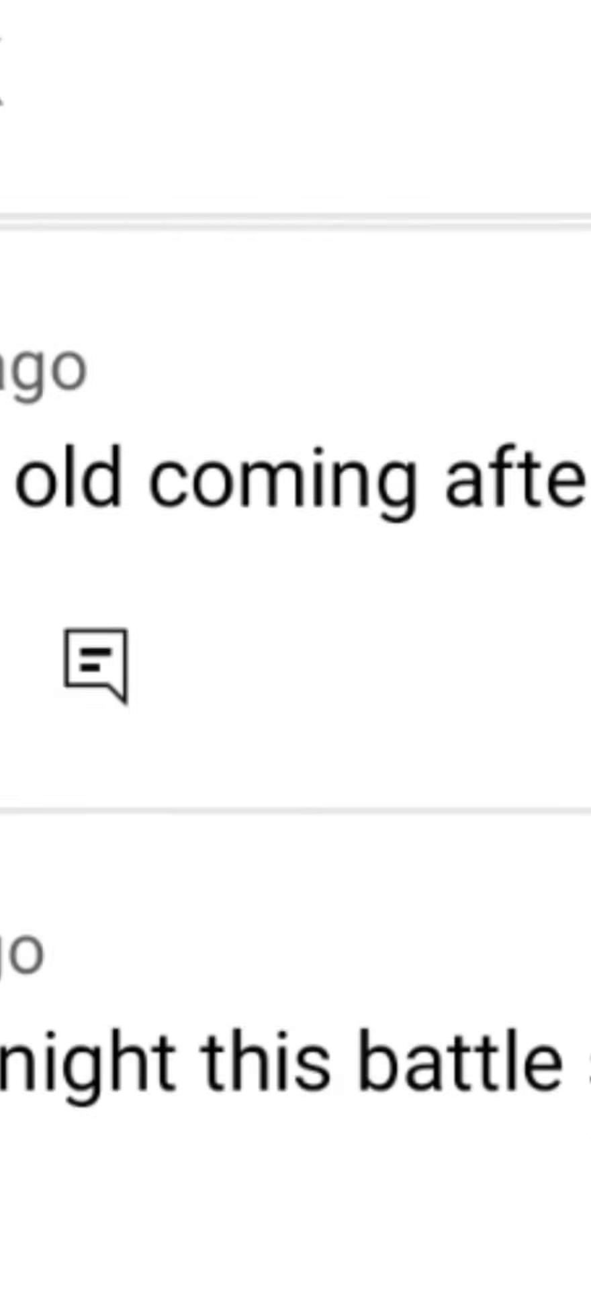
scroll("up", 3)
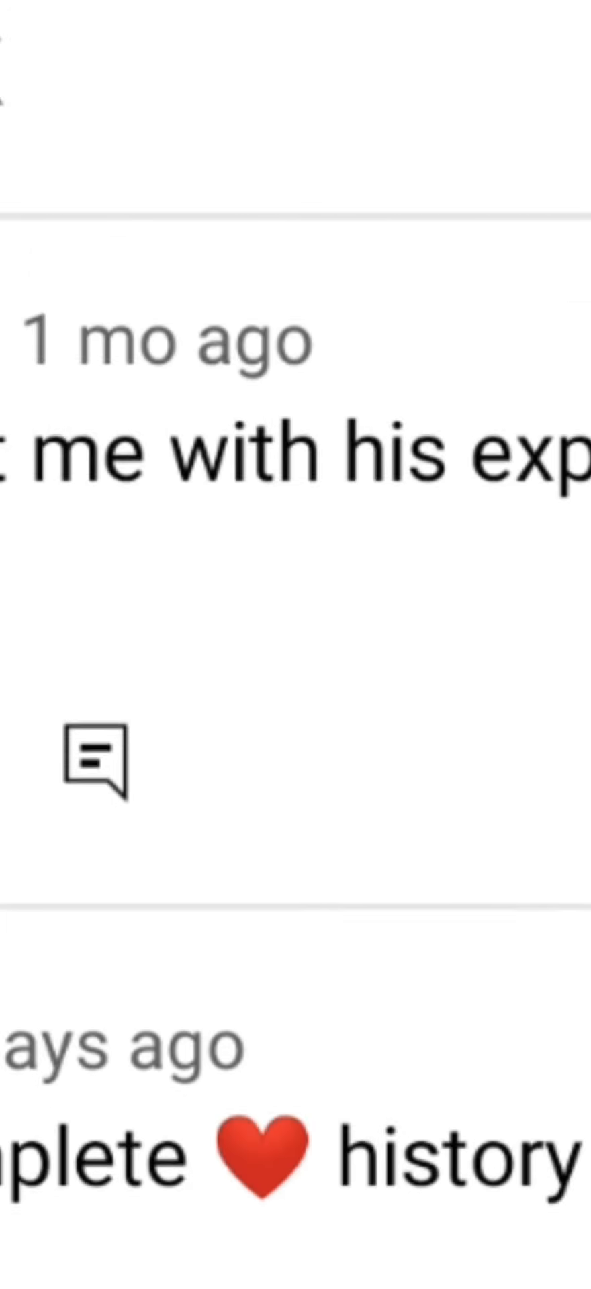
scroll("down", 3)
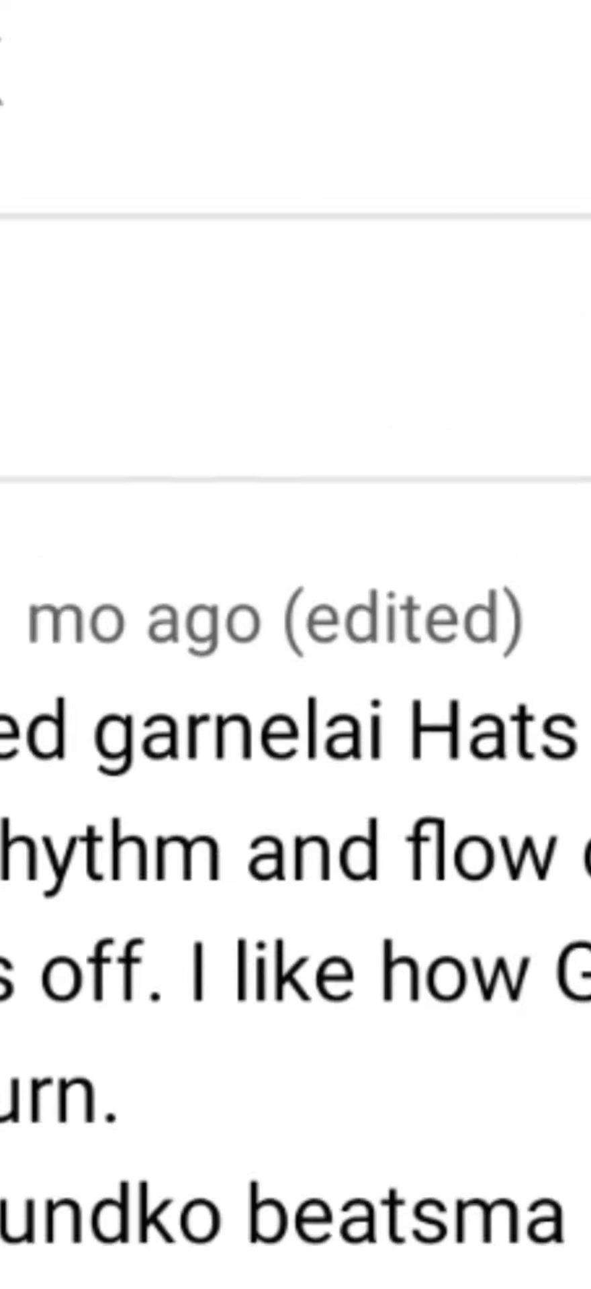
scroll("up", 3)
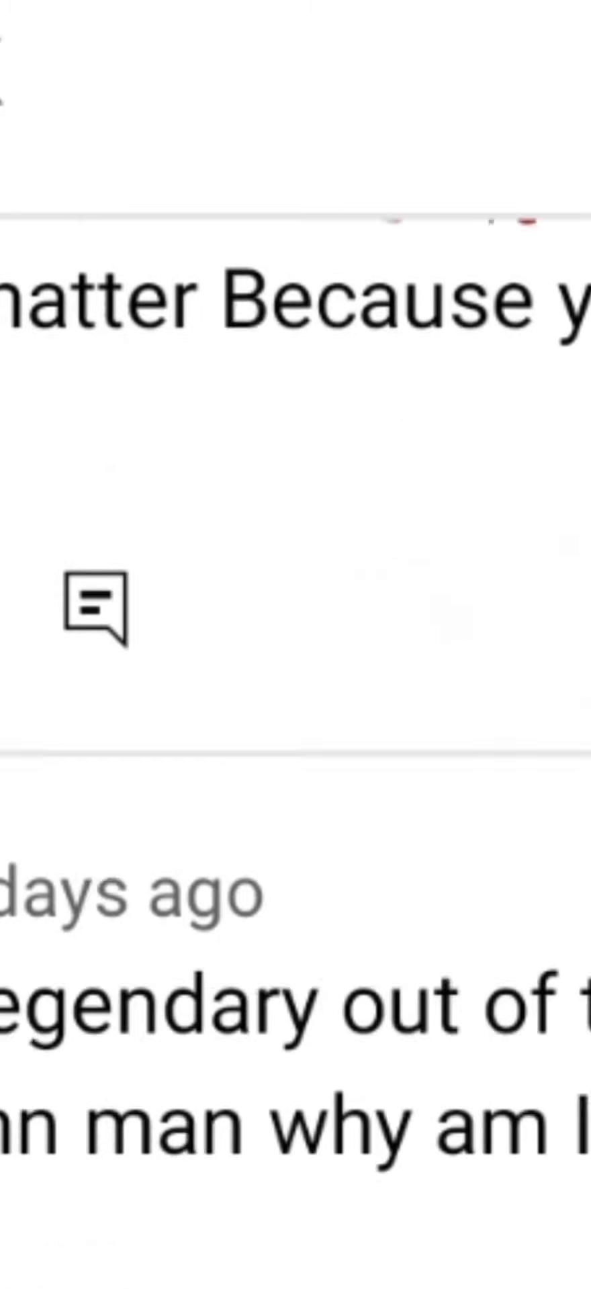
scroll("down", 3)
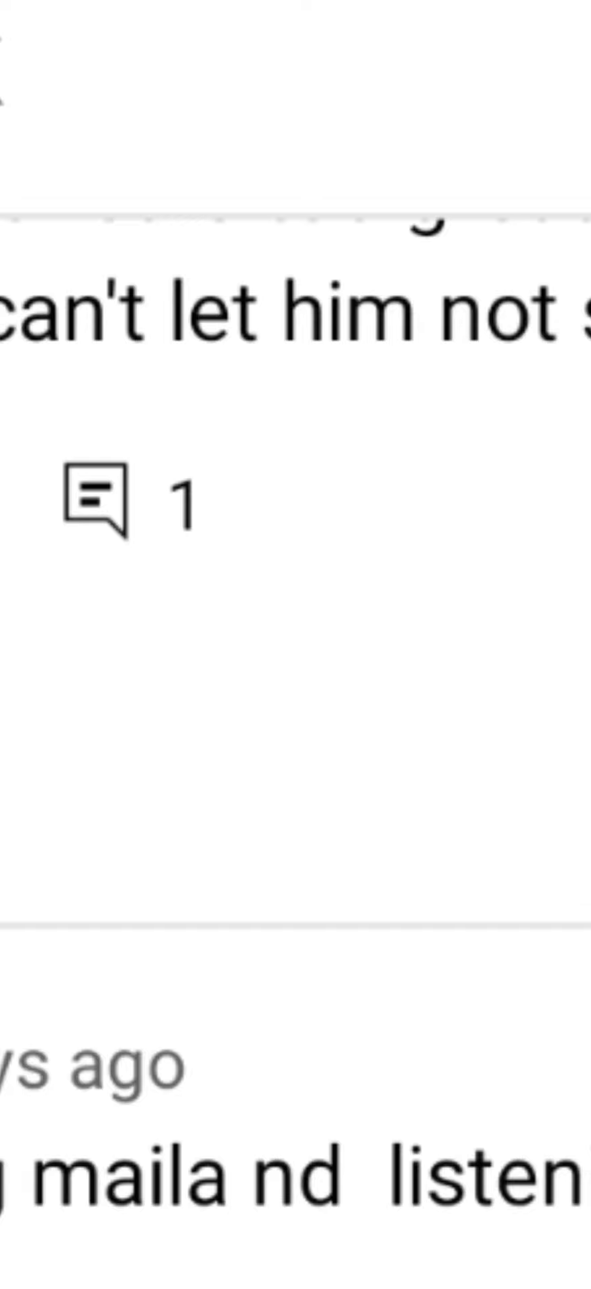
scroll("down", 3)
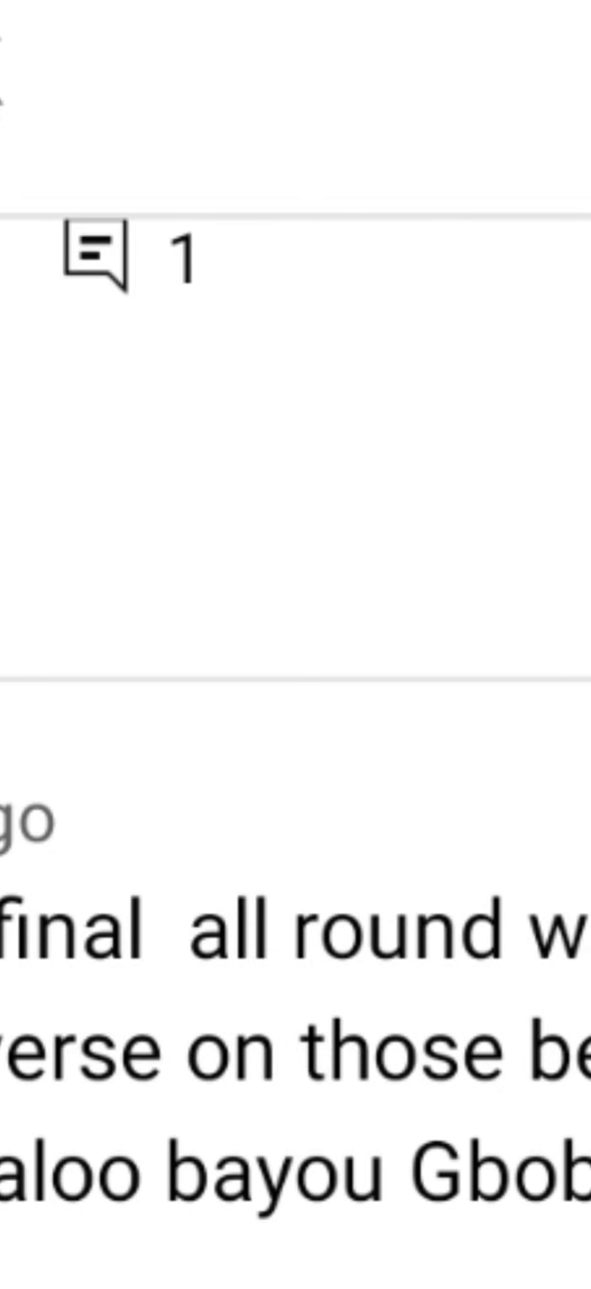
scroll("down", 3)
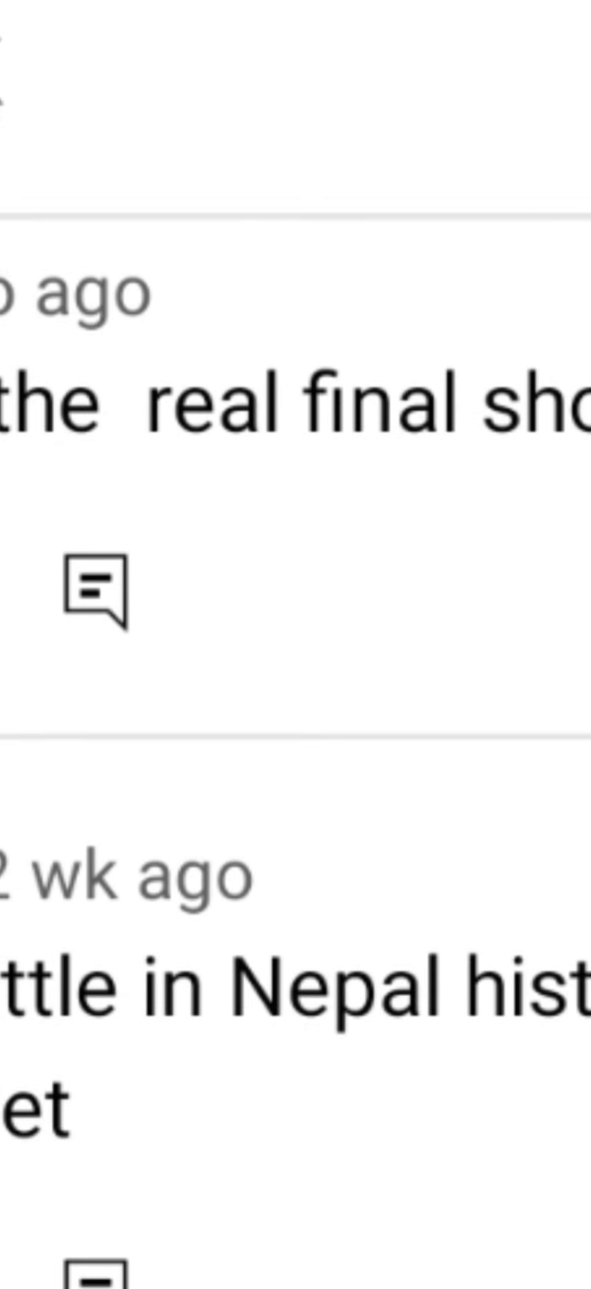
scroll("up", 3)
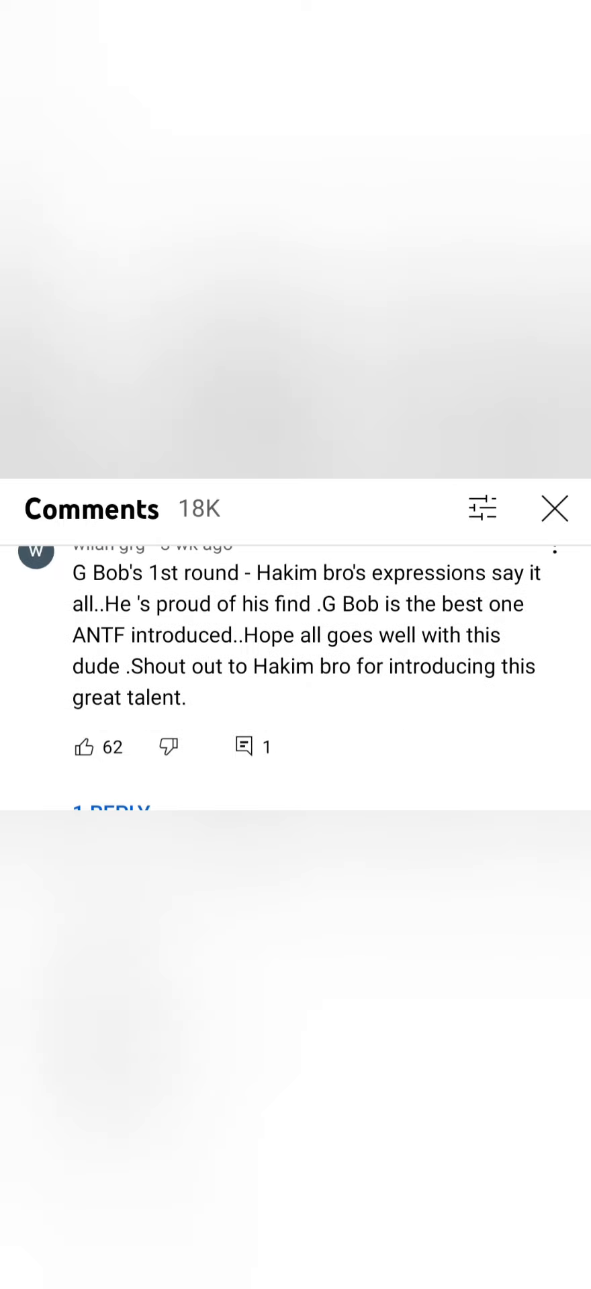
scroll("up", 3)
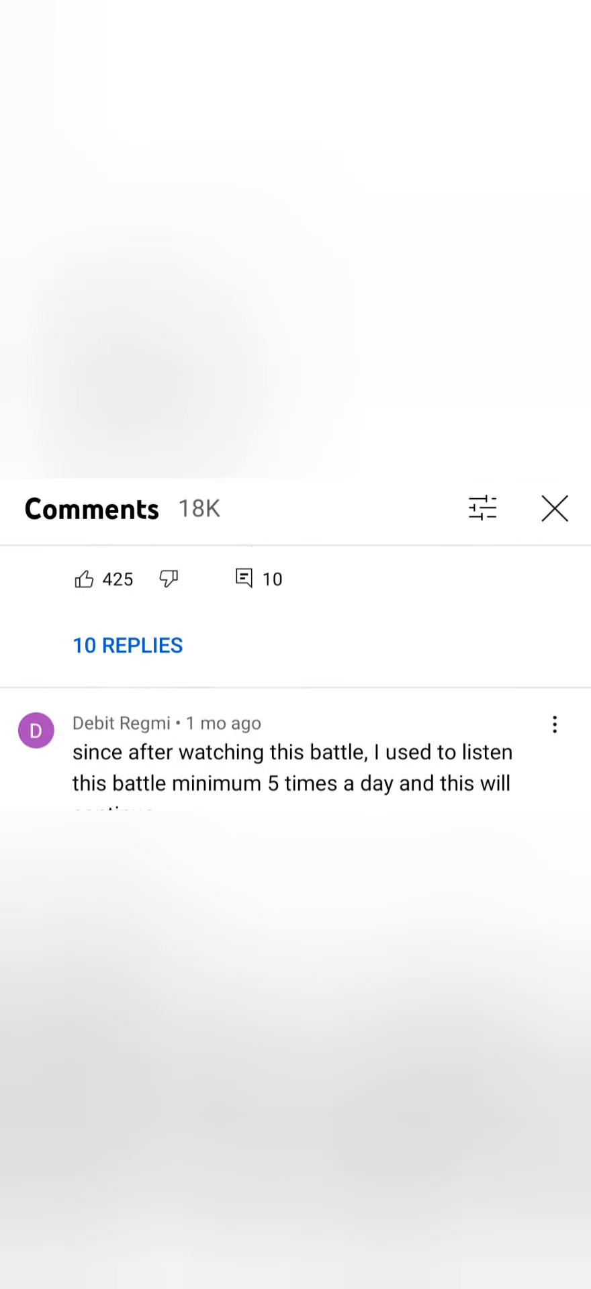
scroll("down", 3)
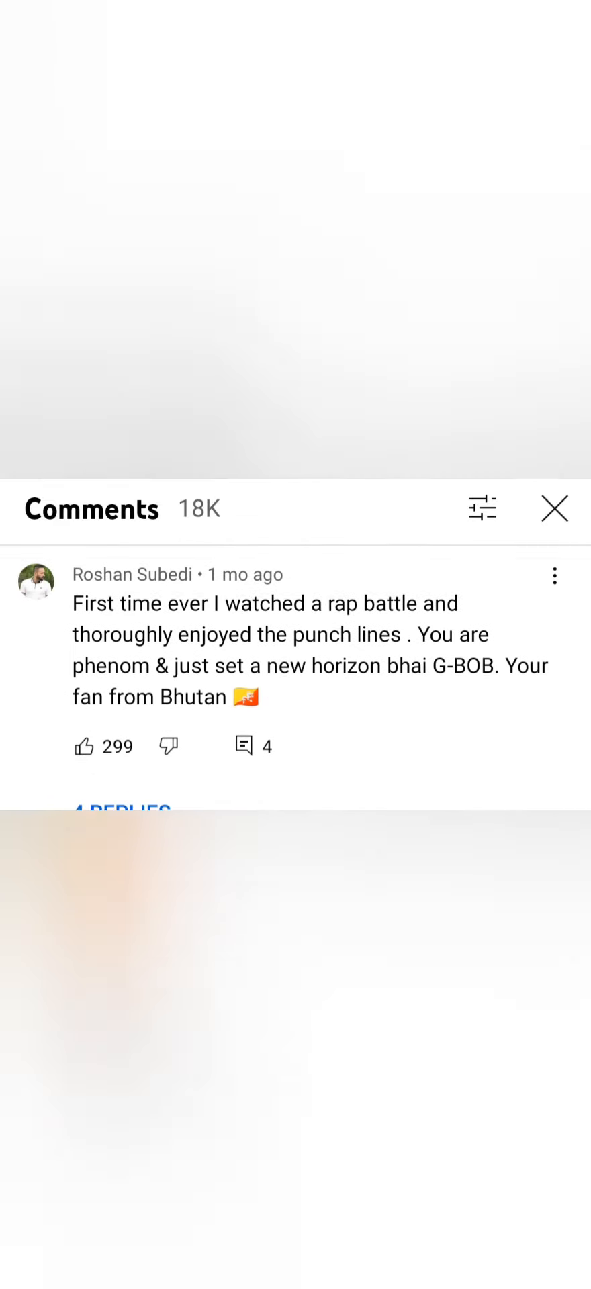
scroll("up", 3)
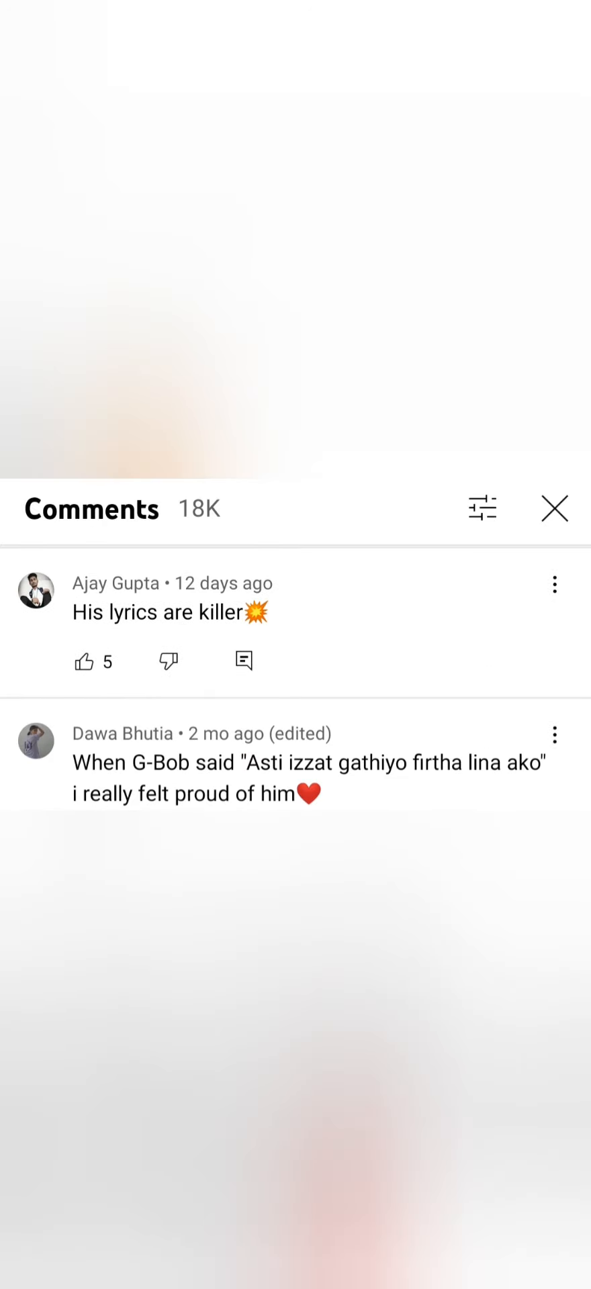
scroll("up", 3)
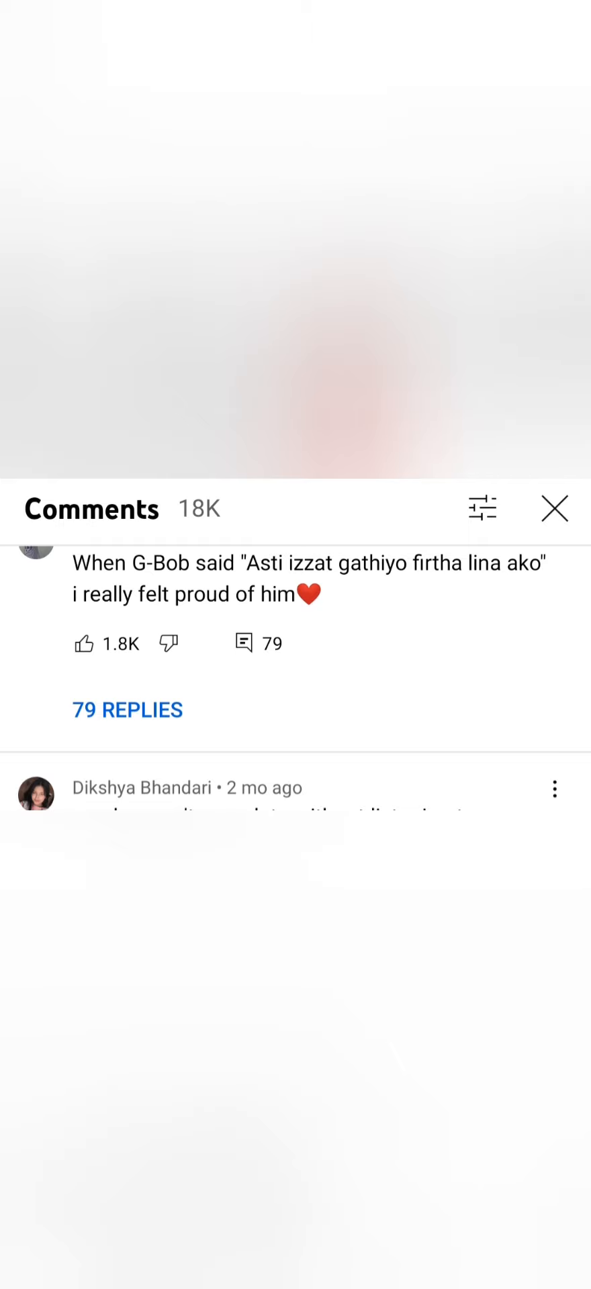
scroll("up", 3)
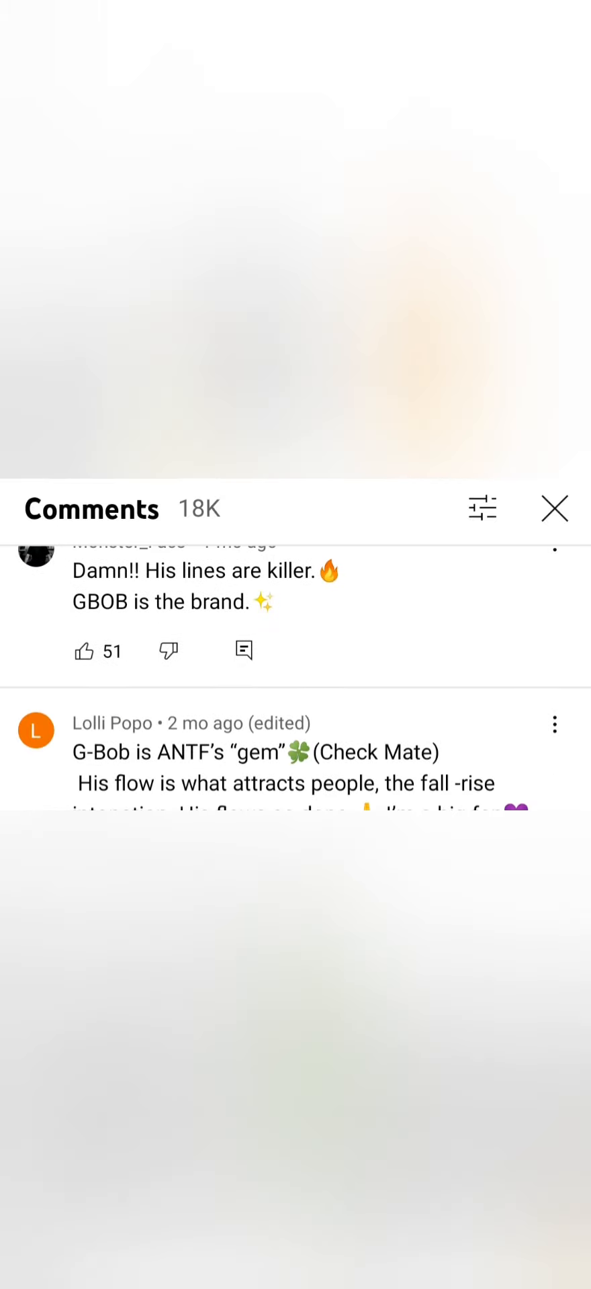
scroll("up", 3)
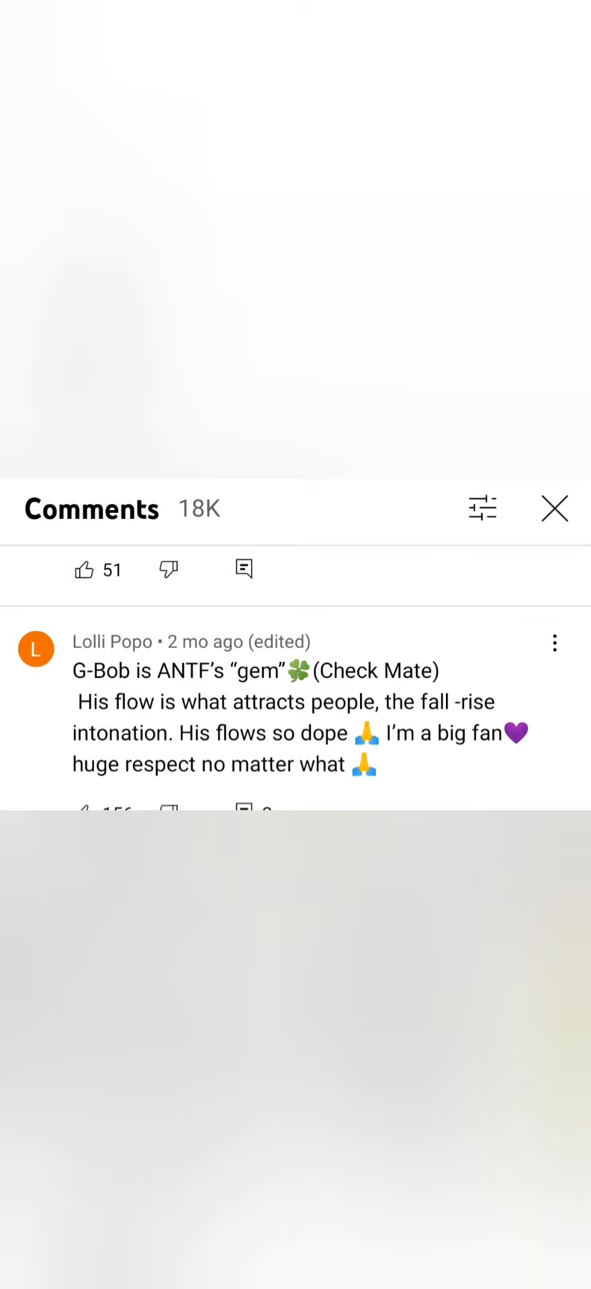
scroll("down", 3)
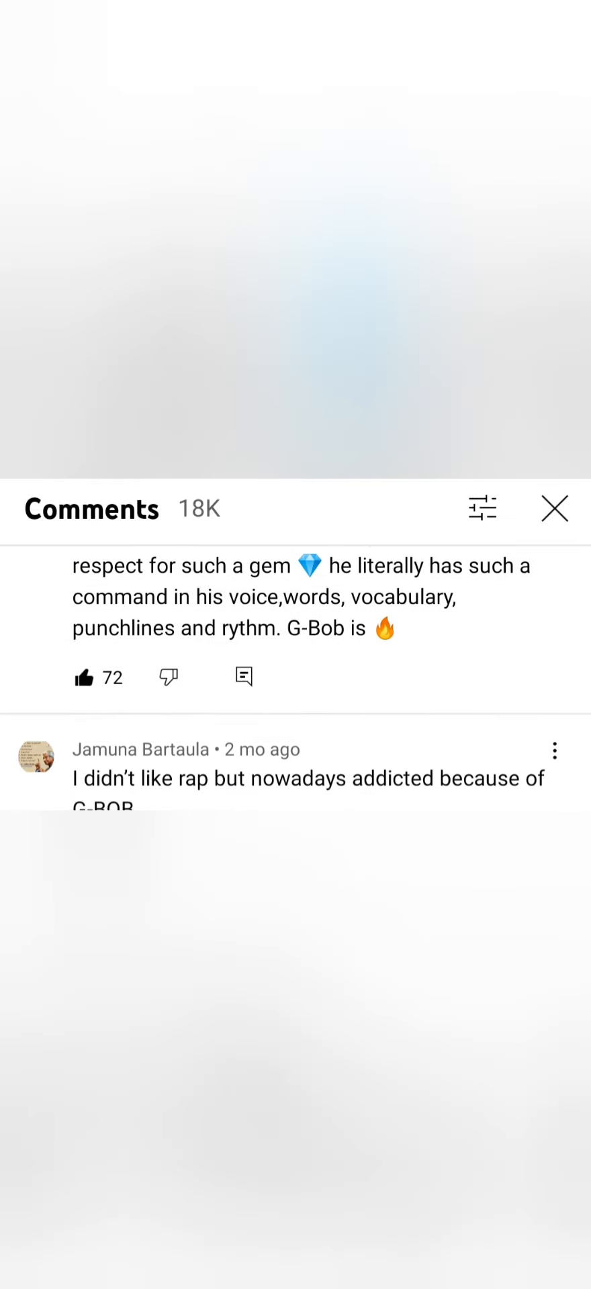
scroll("up", 3)
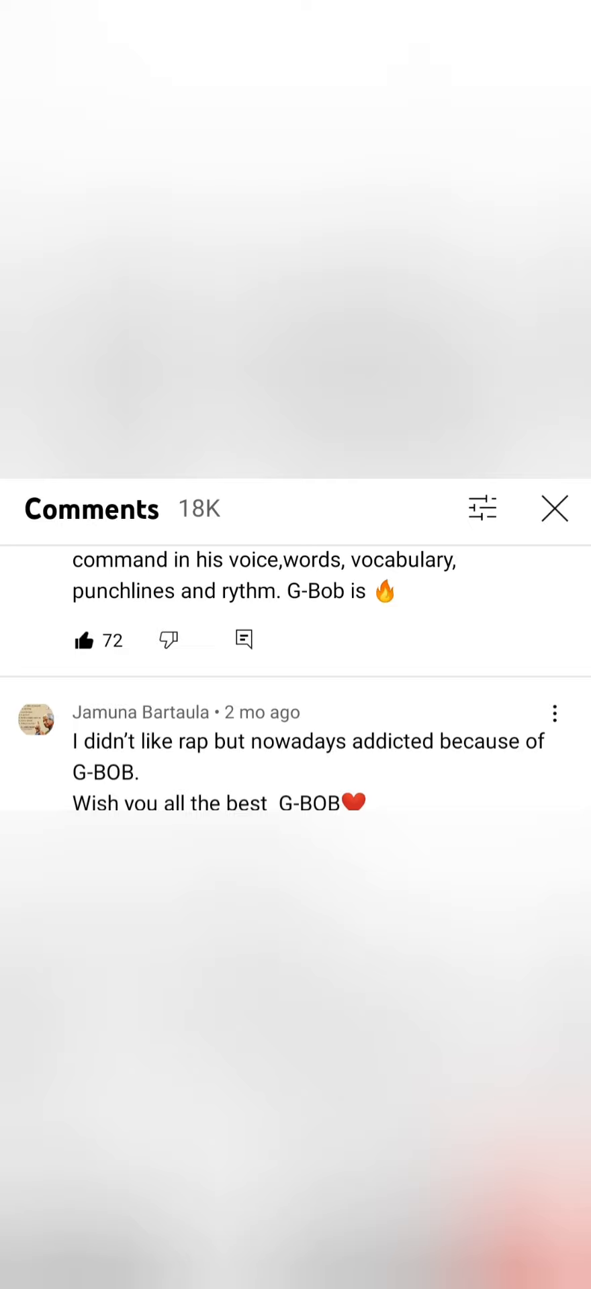
scroll("up", 3)
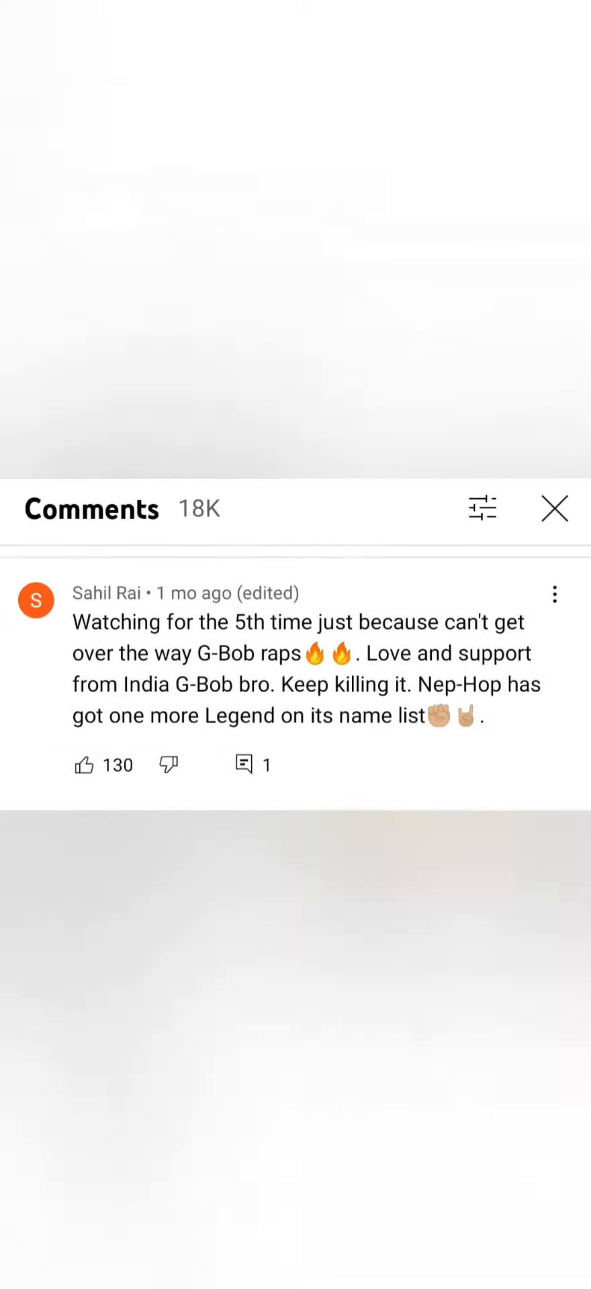
scroll("up", 3)
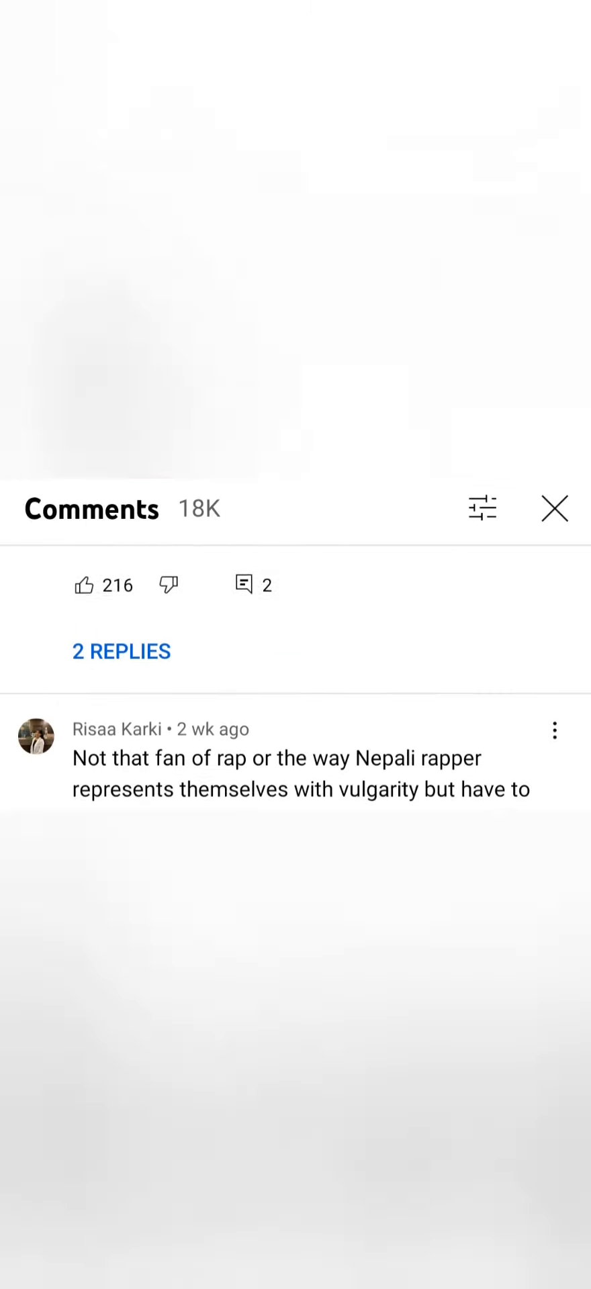
scroll("up", 3)
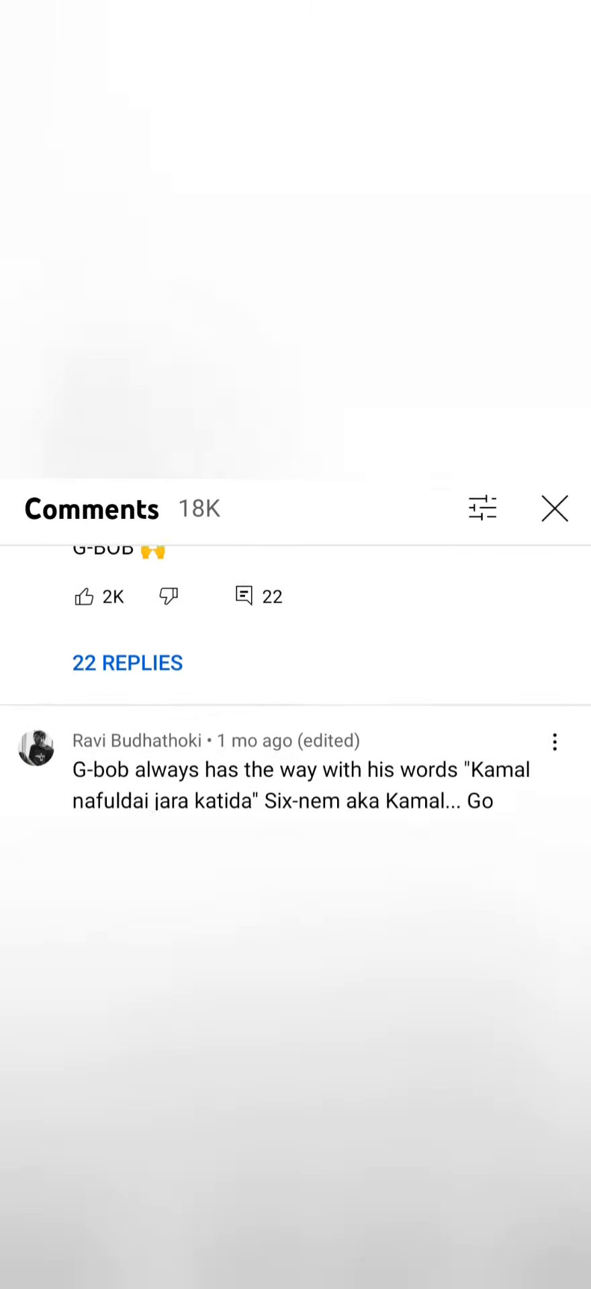
scroll("up", 3)
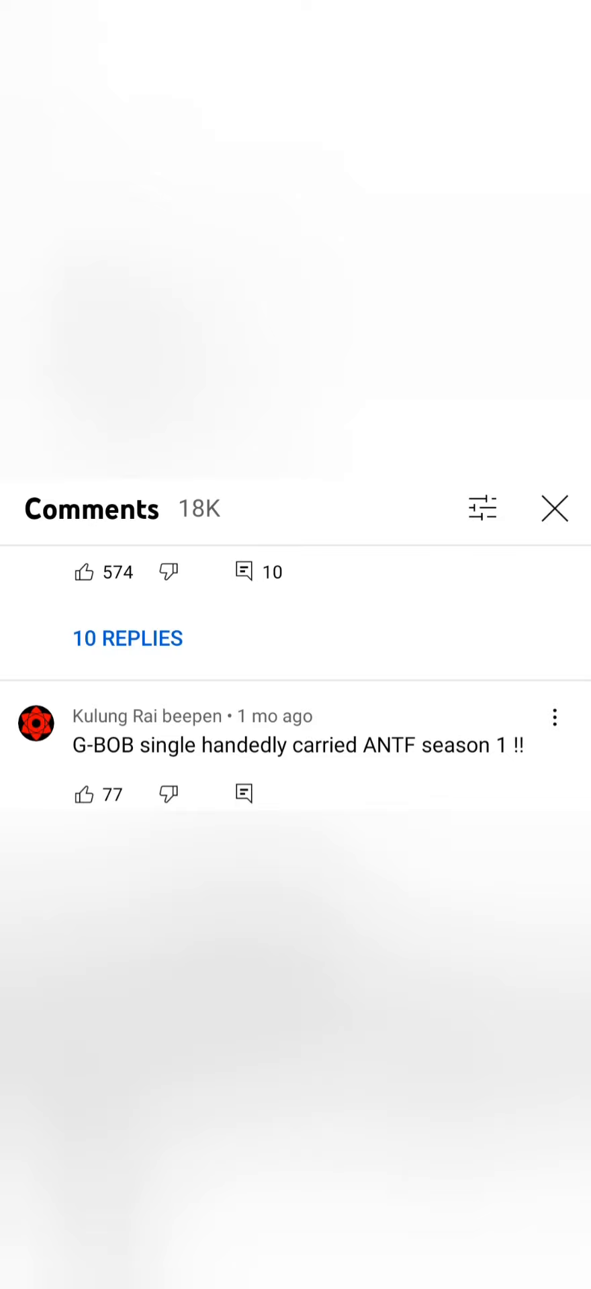
scroll("up", 3)
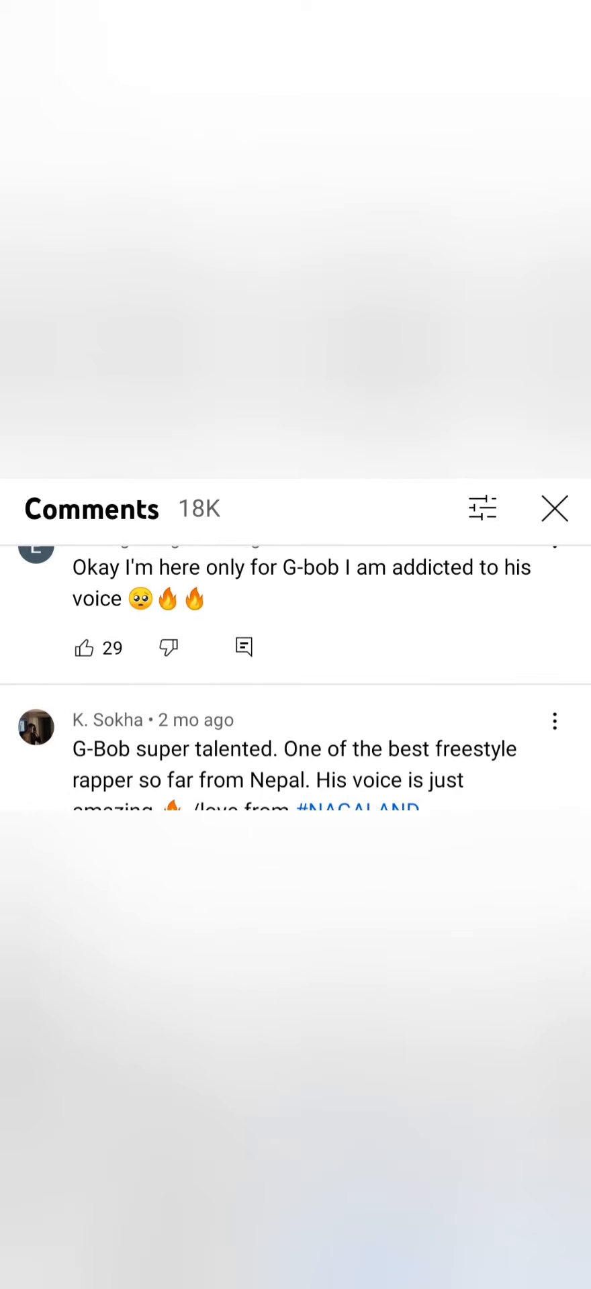
scroll("up", 3)
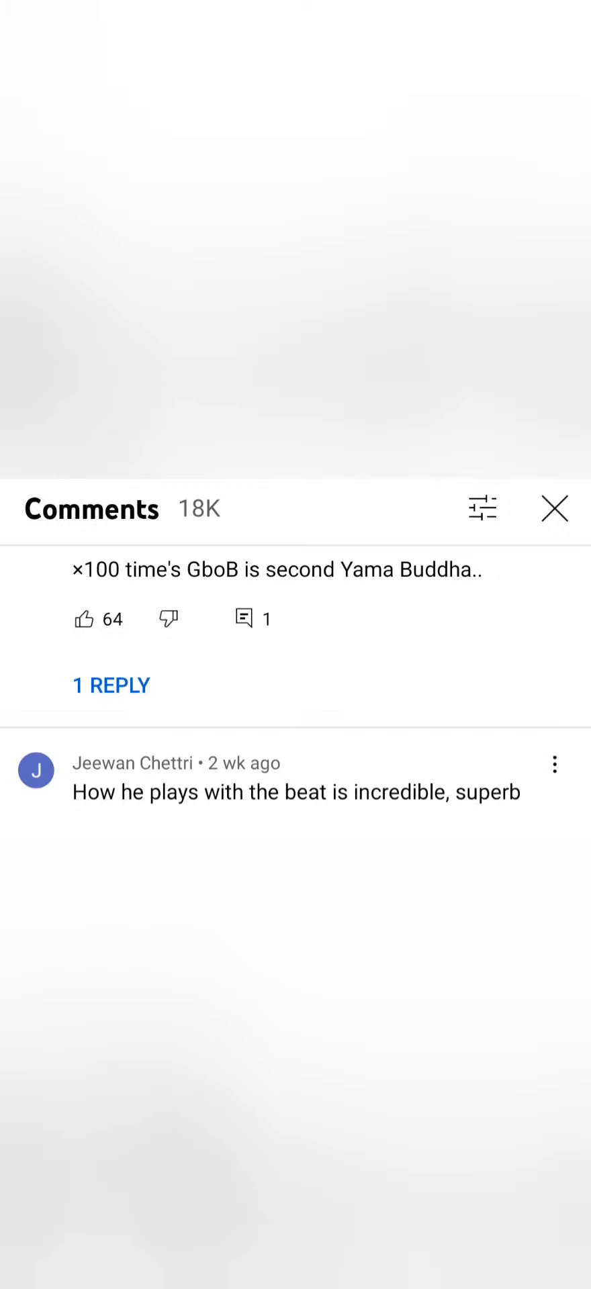
scroll("up", 3)
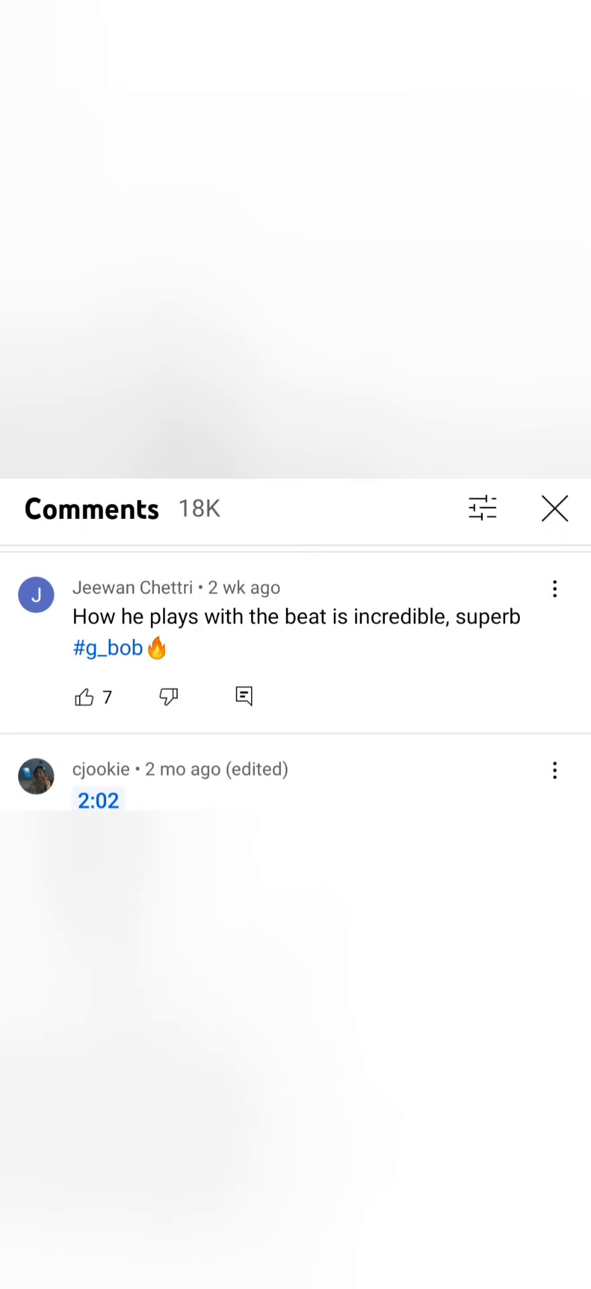
scroll("up", 3)
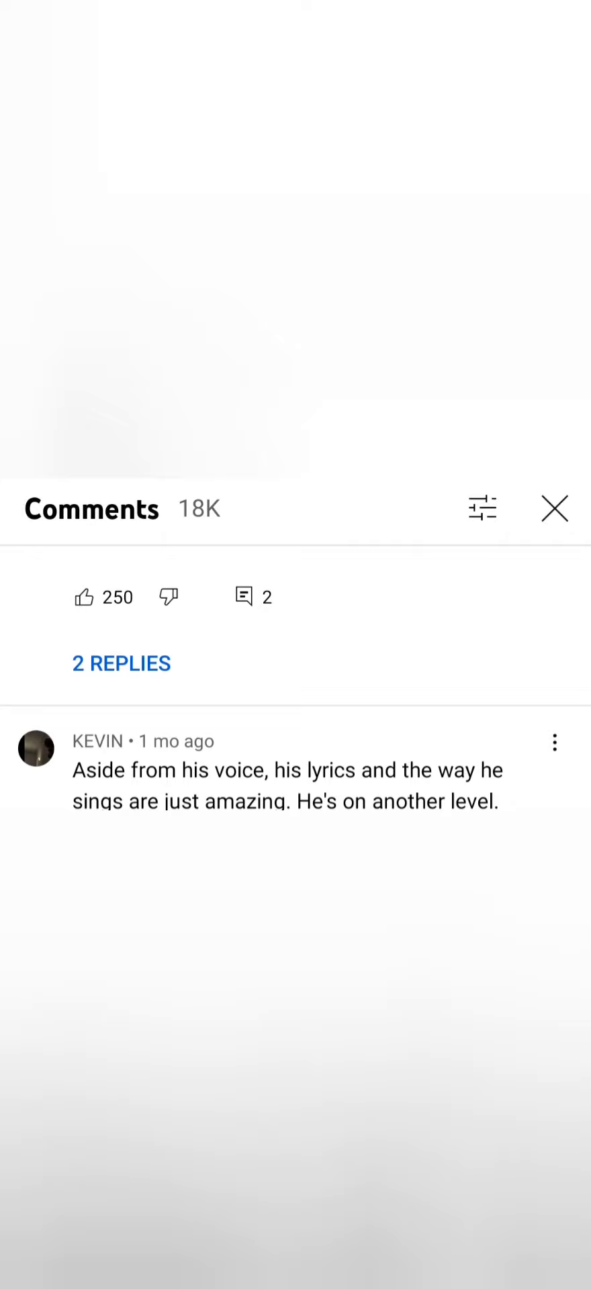
scroll("up", 3)
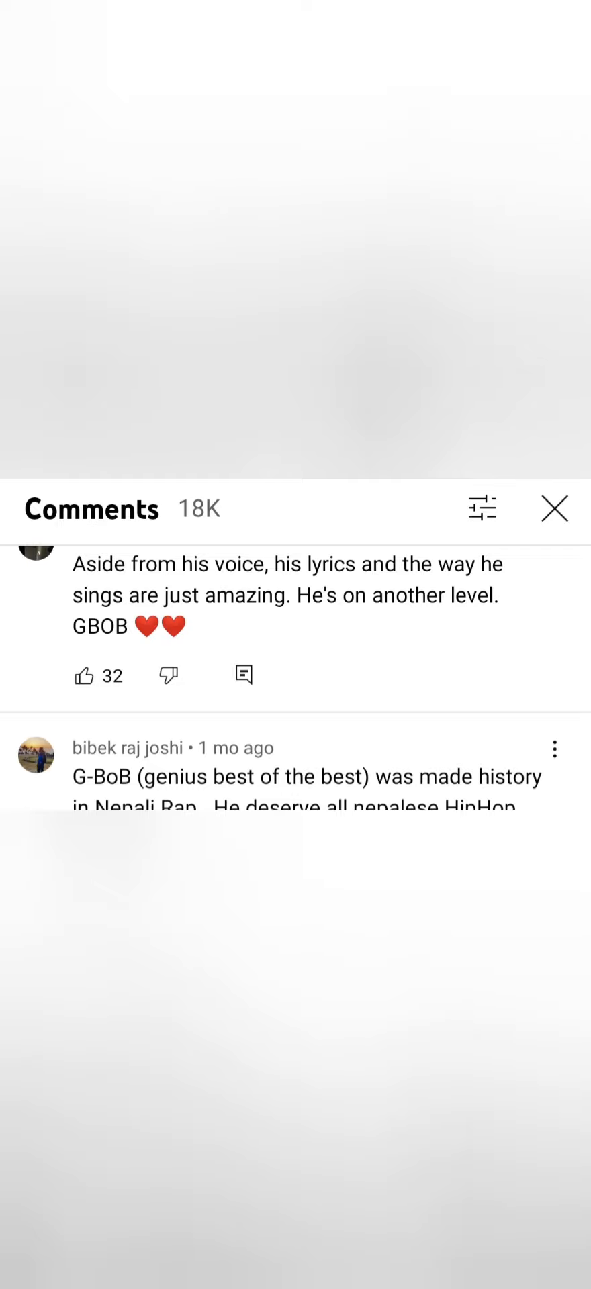
scroll("up", 3)
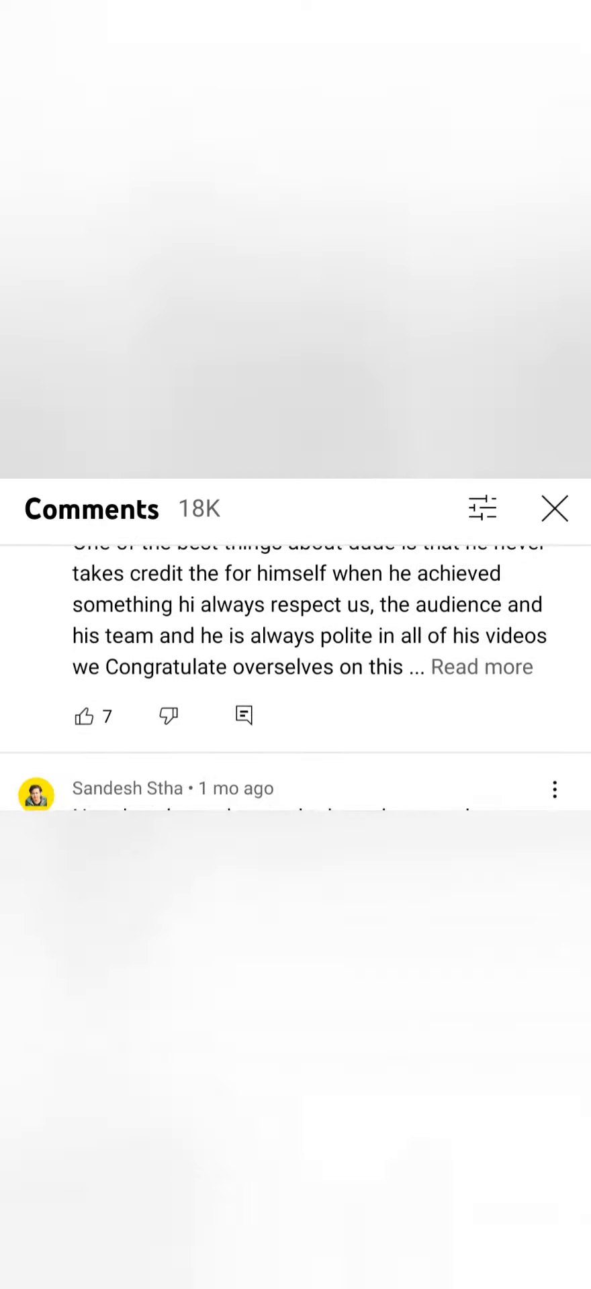
scroll("up", 3)
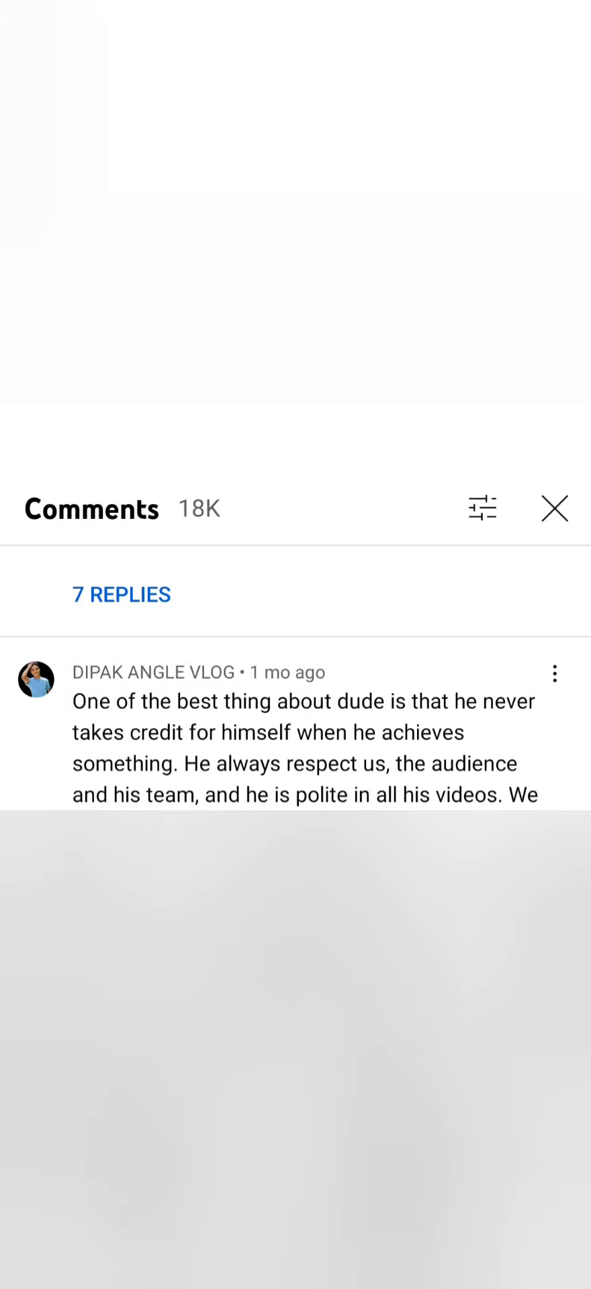
scroll("down", 3)
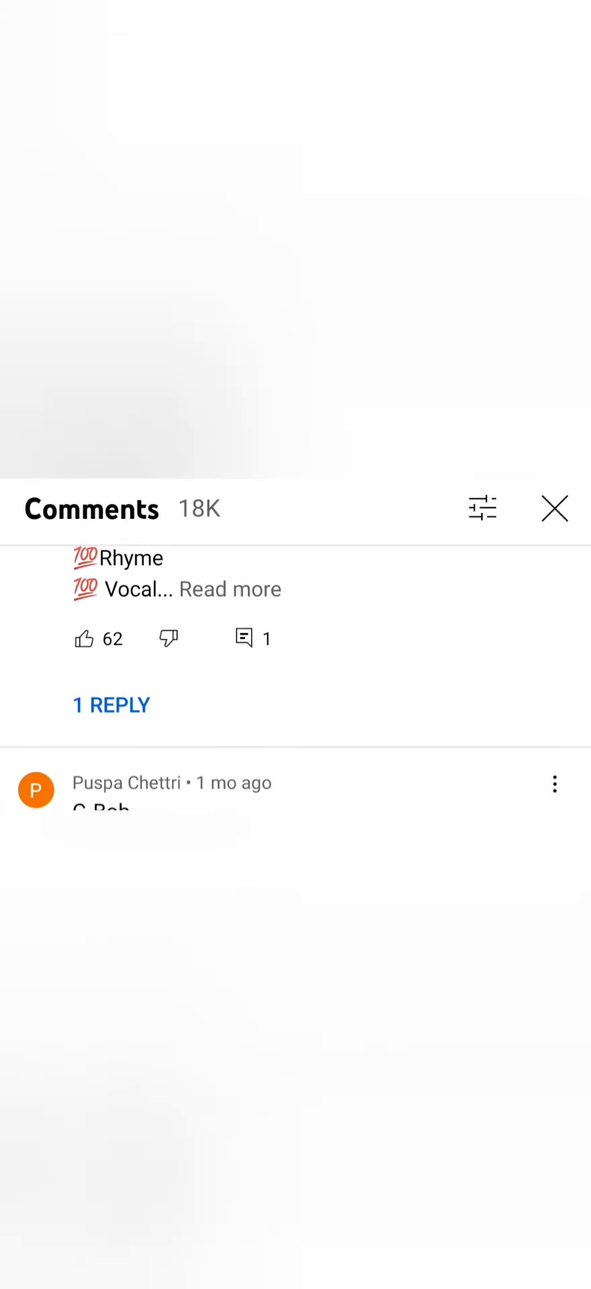
scroll("up", 3)
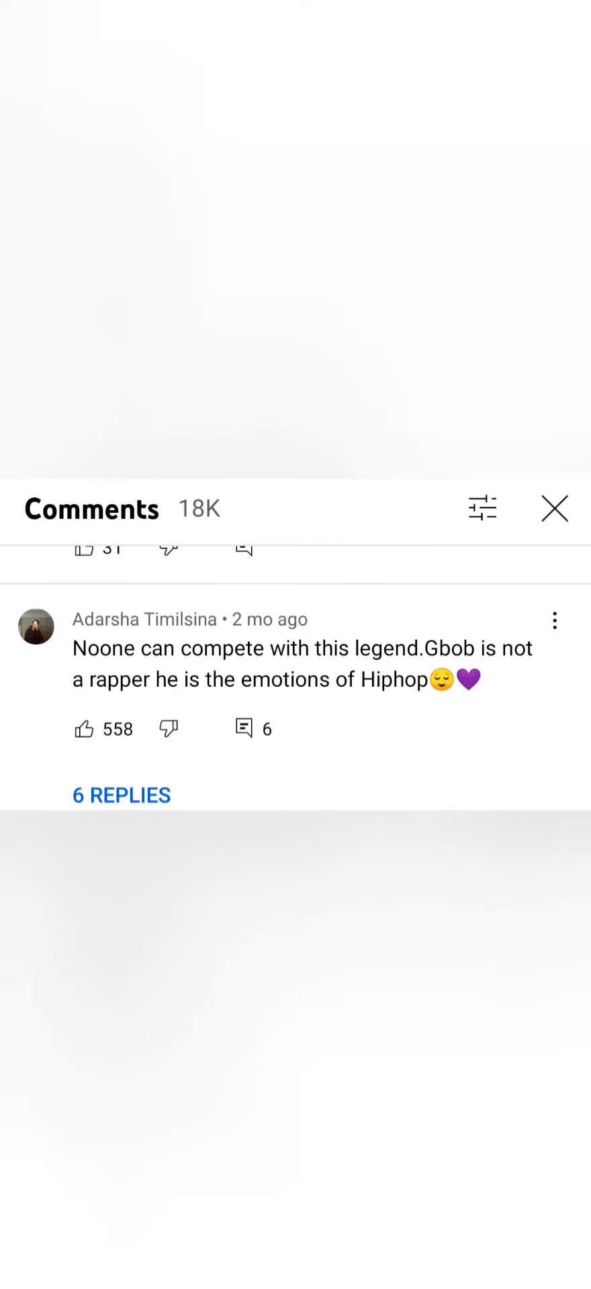
scroll("down", 3)
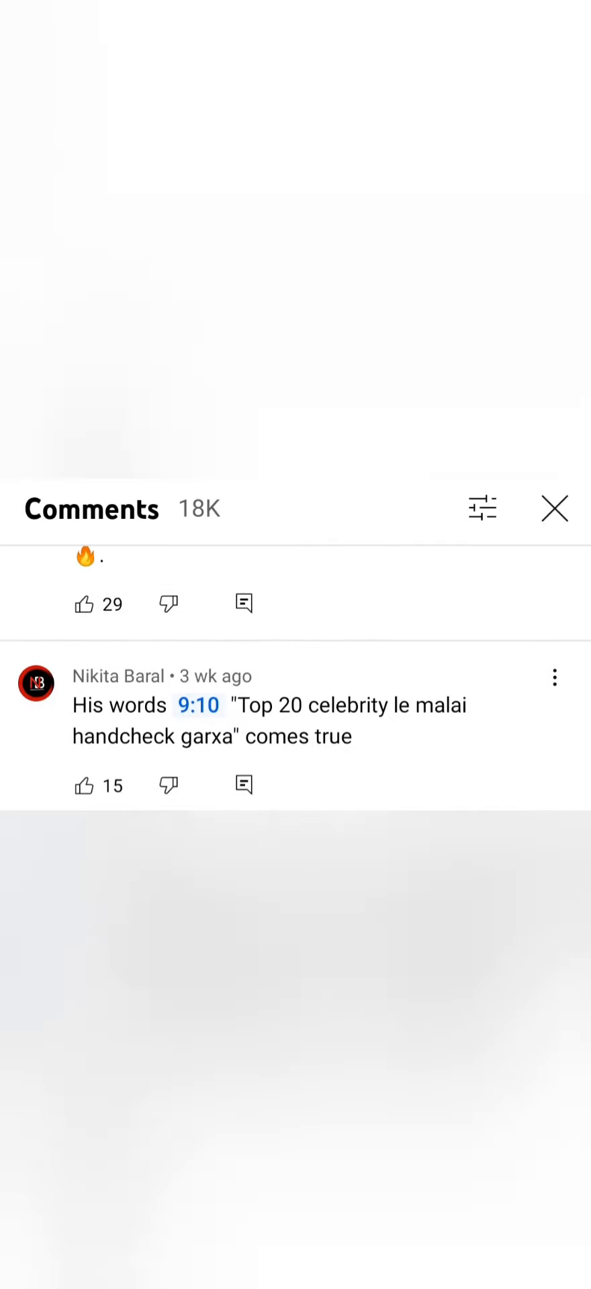
scroll("up", 3)
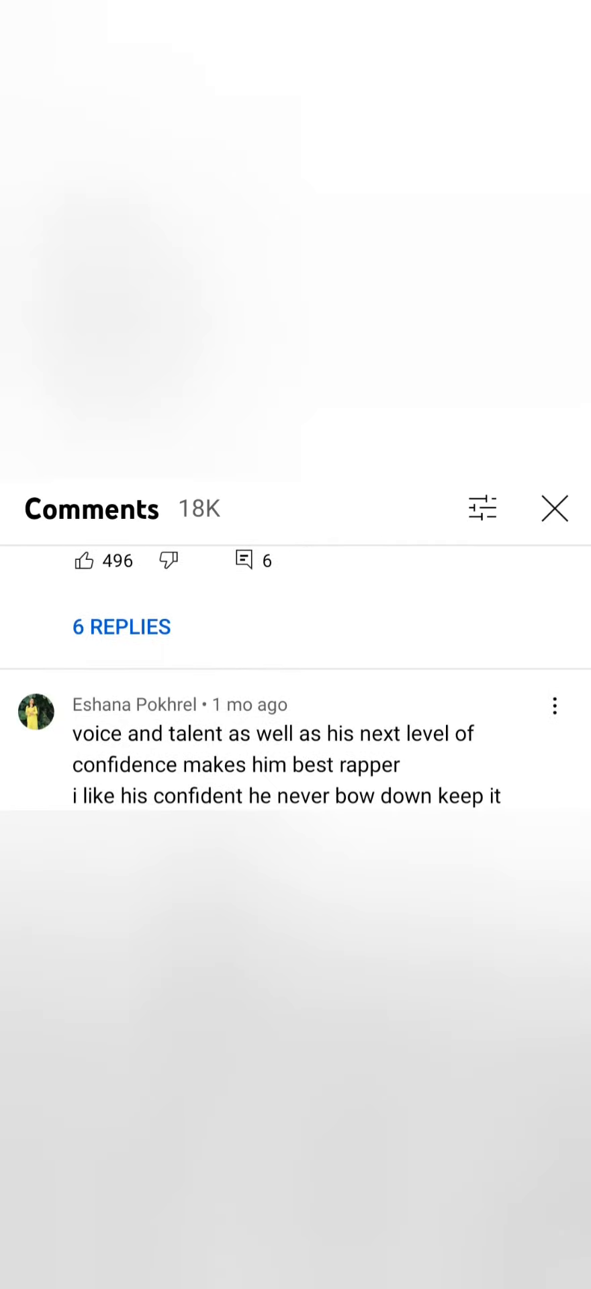
scroll("up", 3)
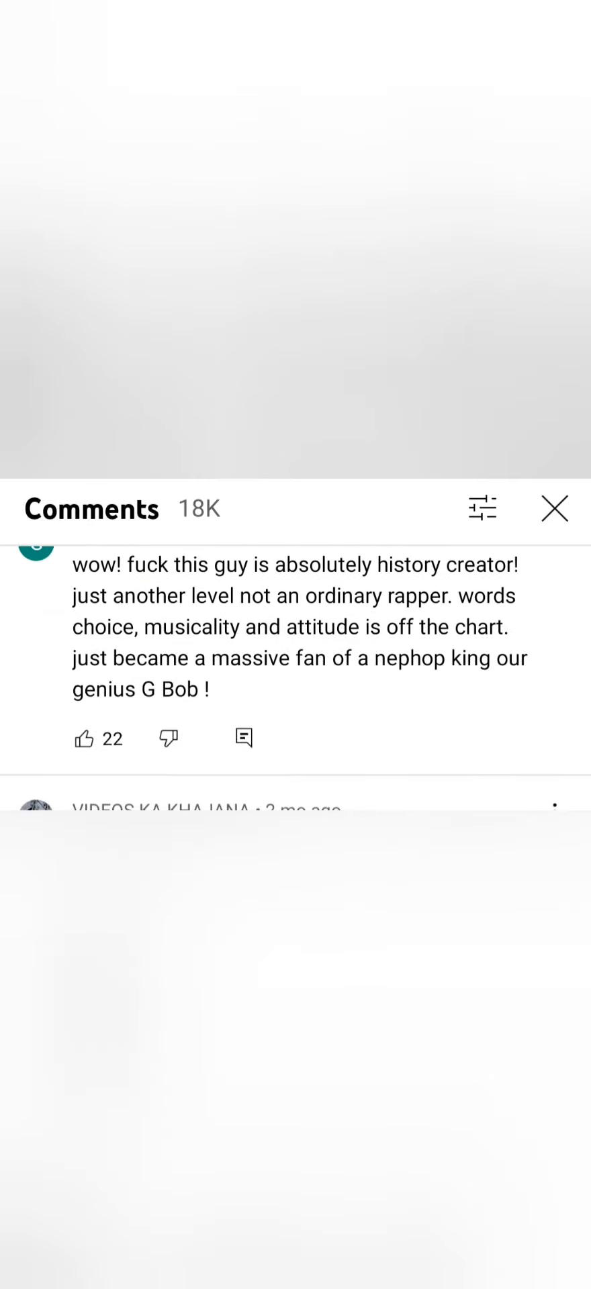
scroll("up", 3)
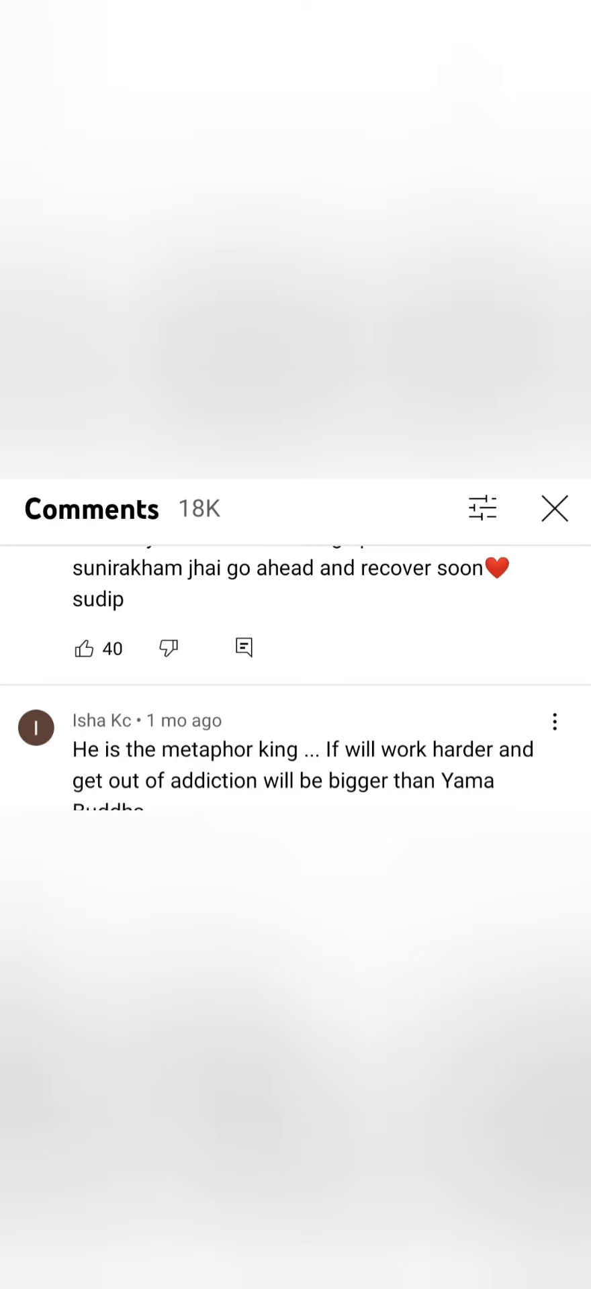
scroll("up", 3)
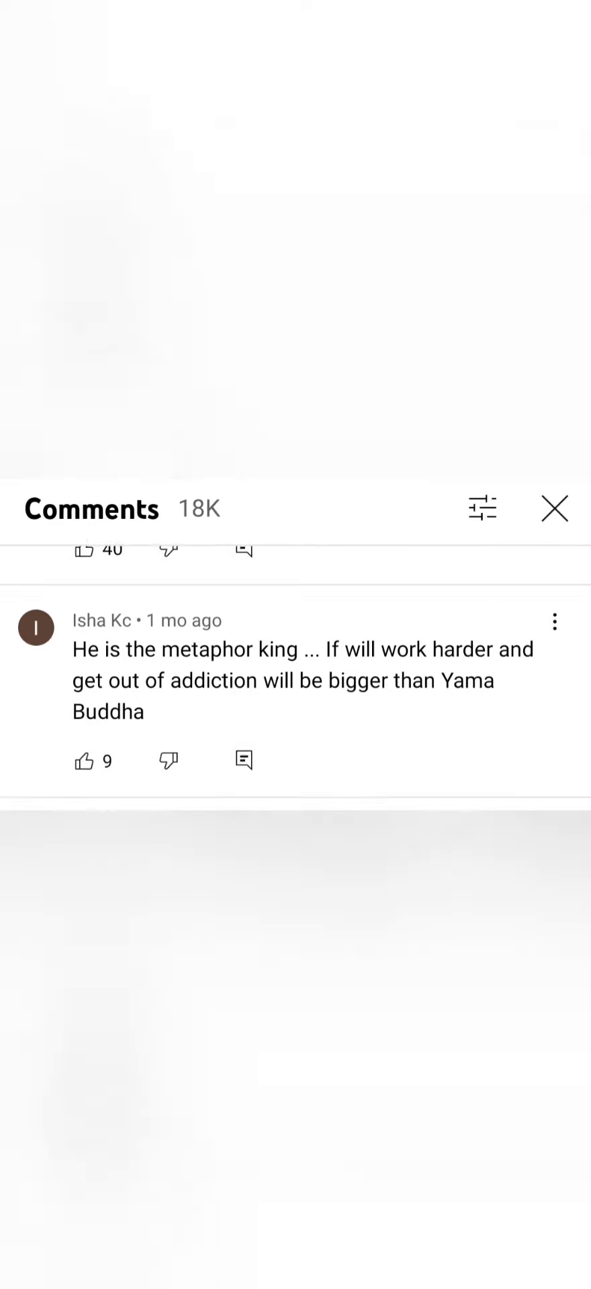
scroll("down", 3)
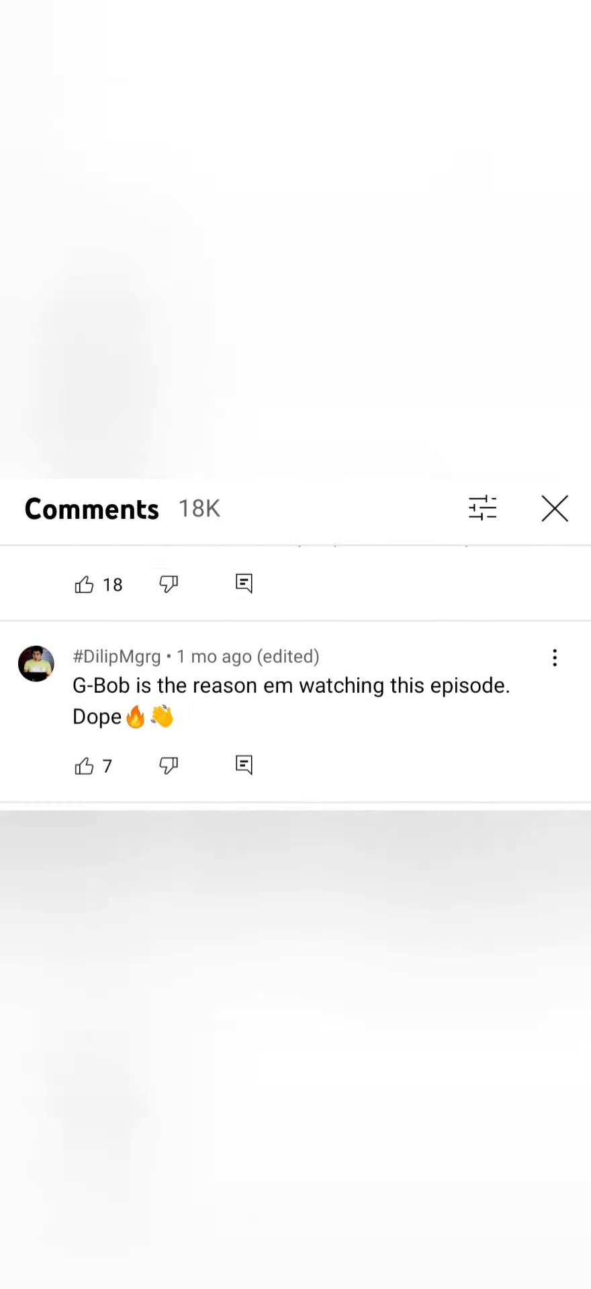
scroll("up", 3)
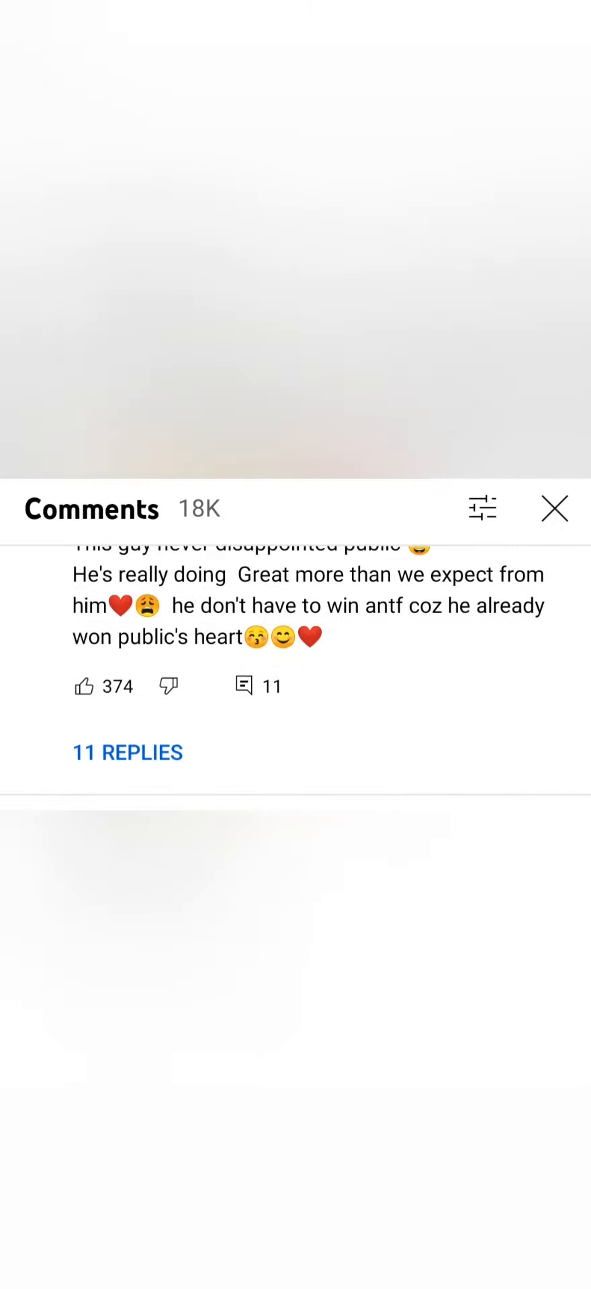
scroll("up", 3)
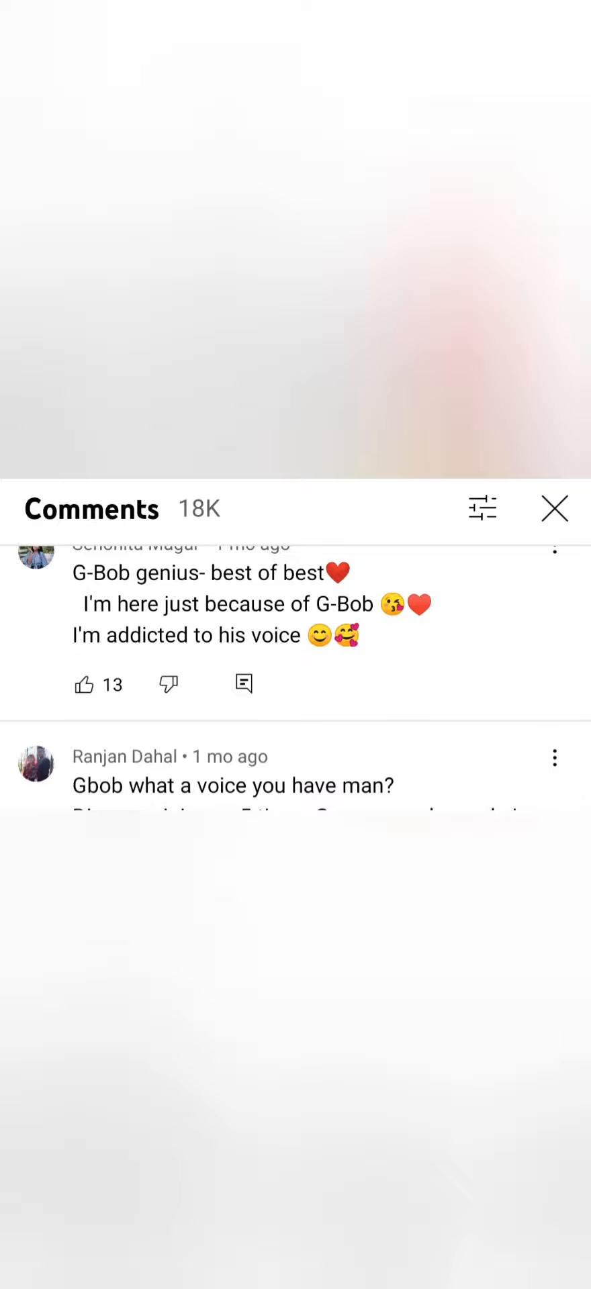
scroll("up", 3)
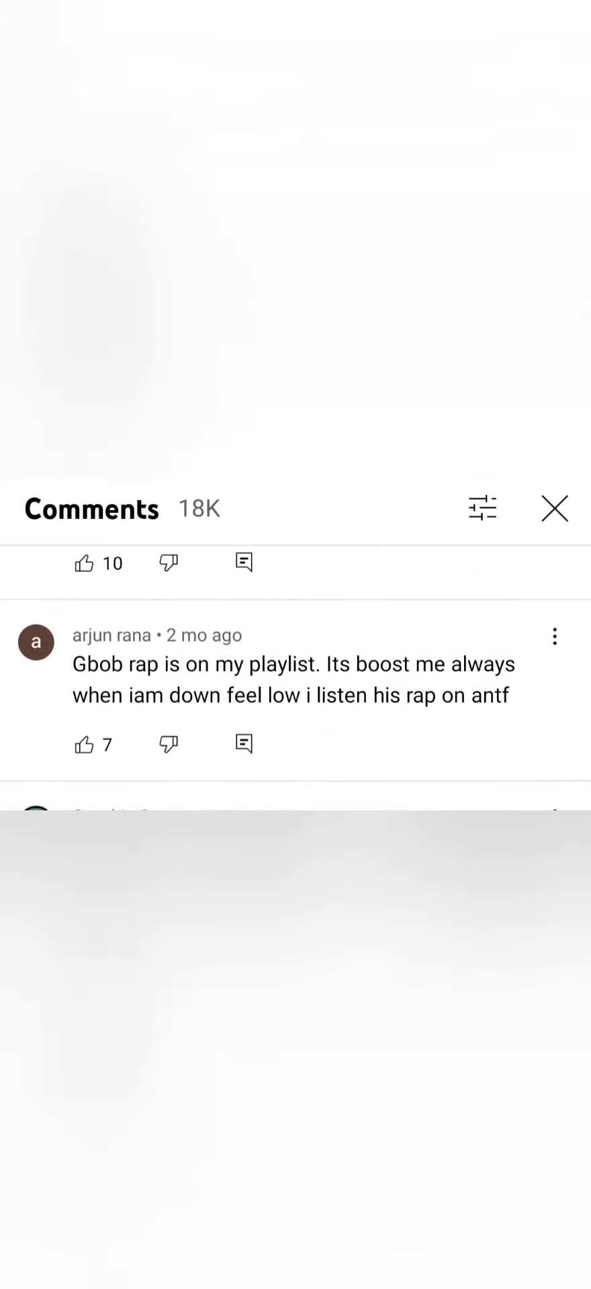
scroll("up", 3)
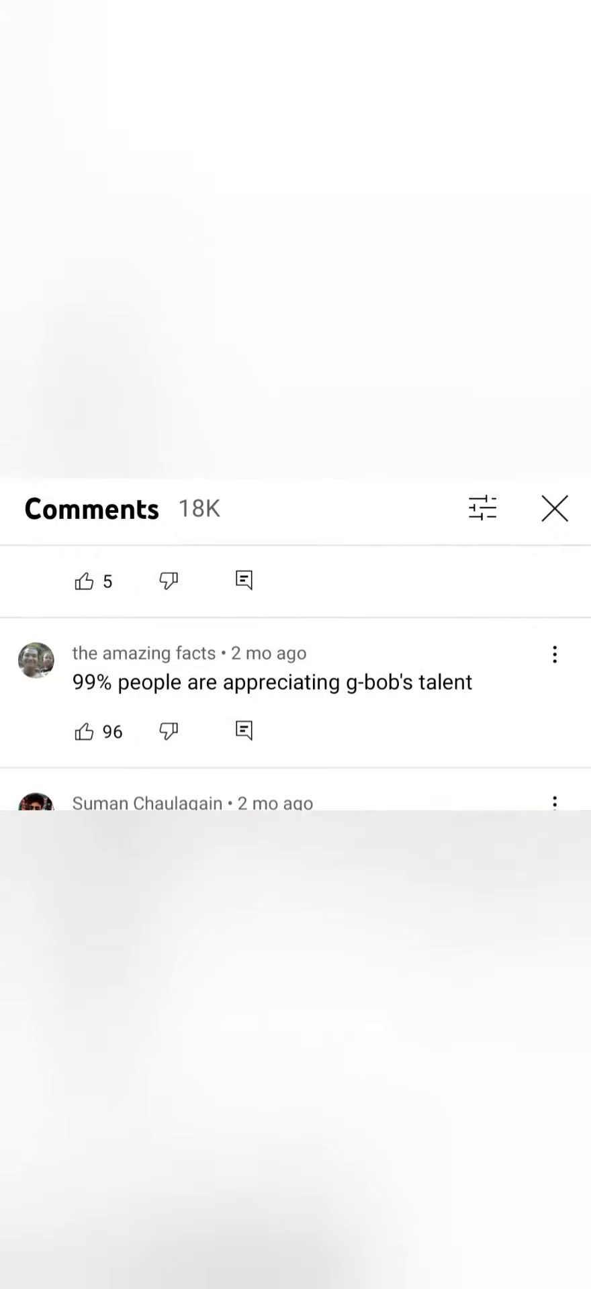
scroll("down", 3)
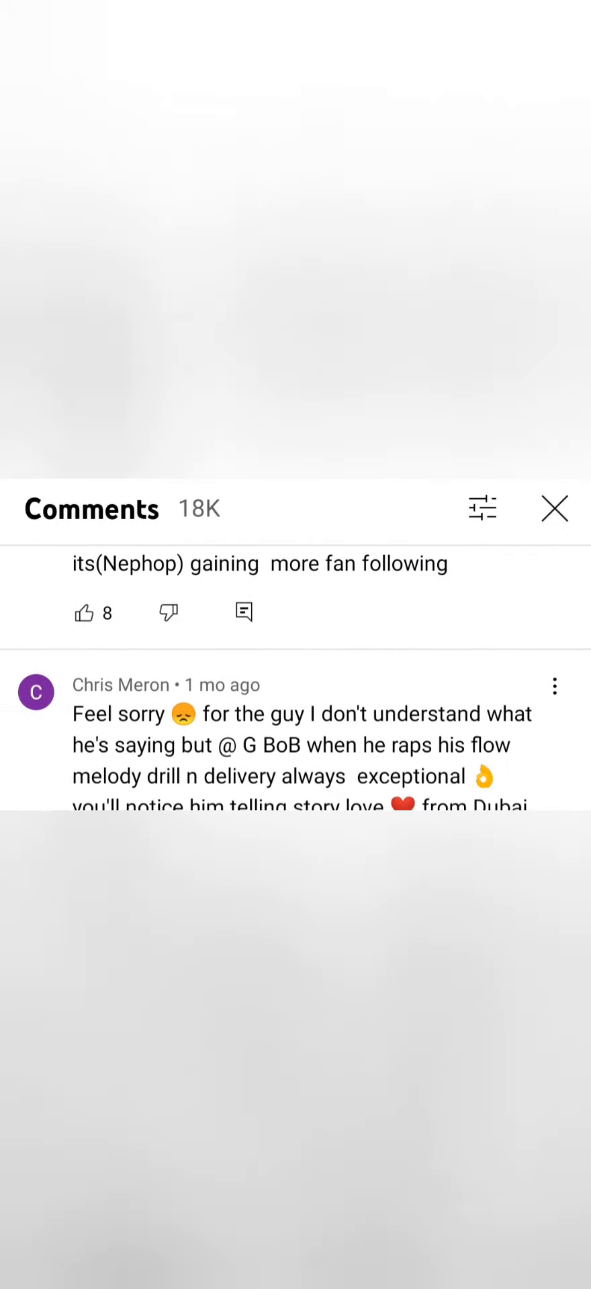
scroll("down", 3)
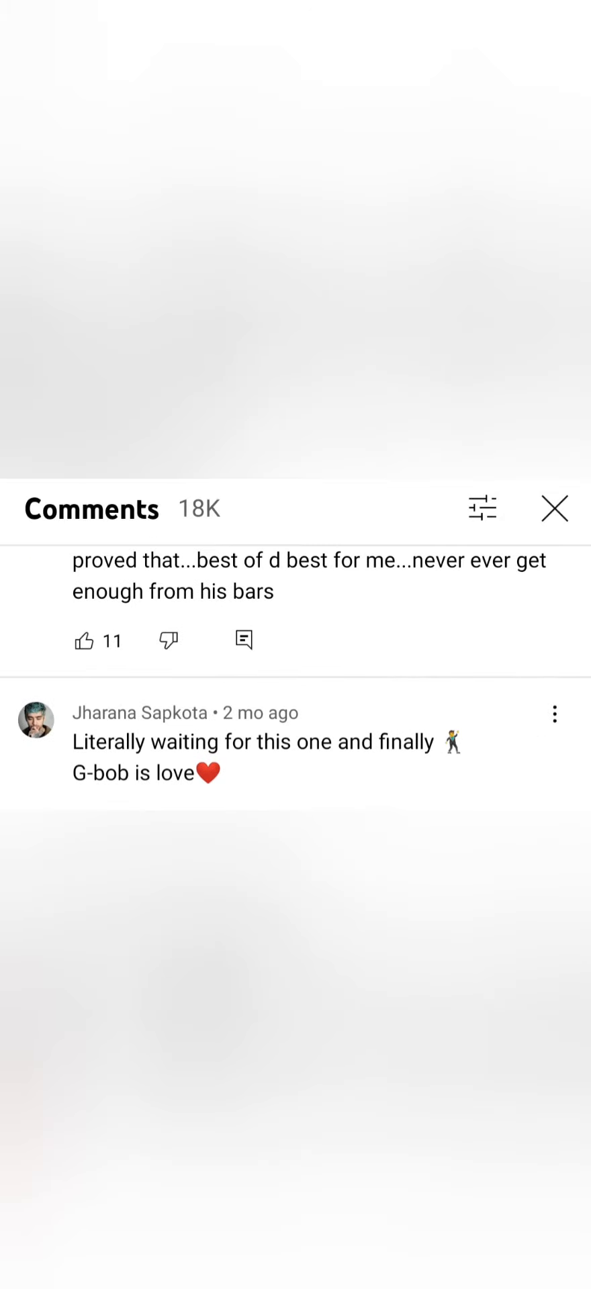
scroll("up", 3)
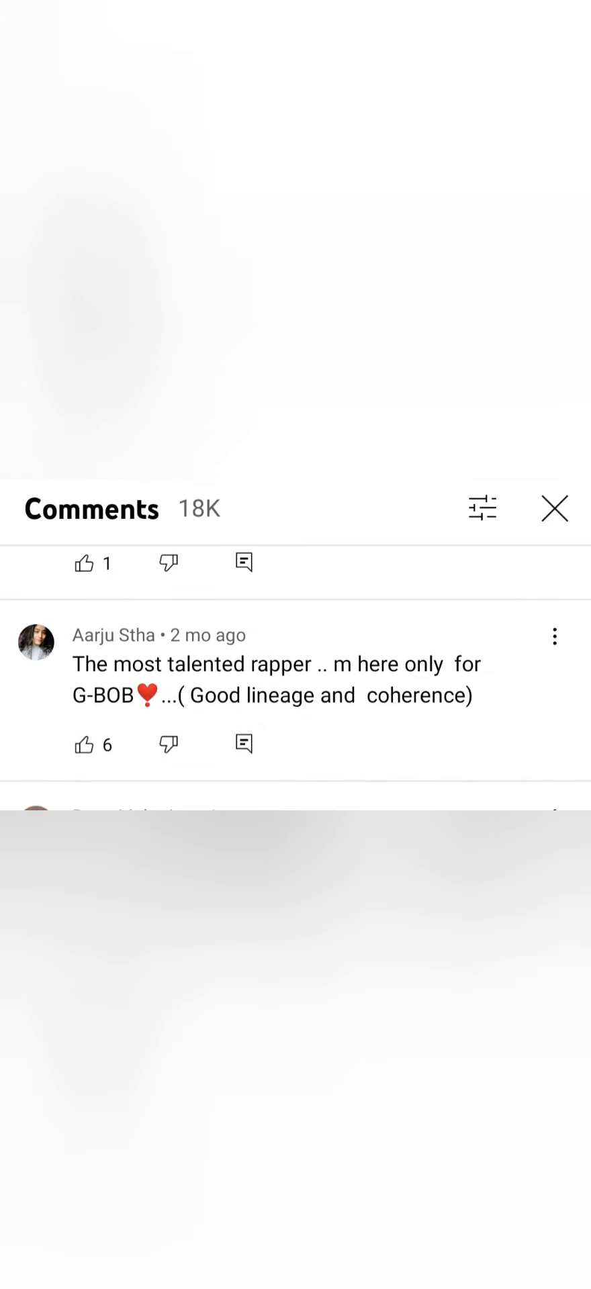
scroll("up", 3)
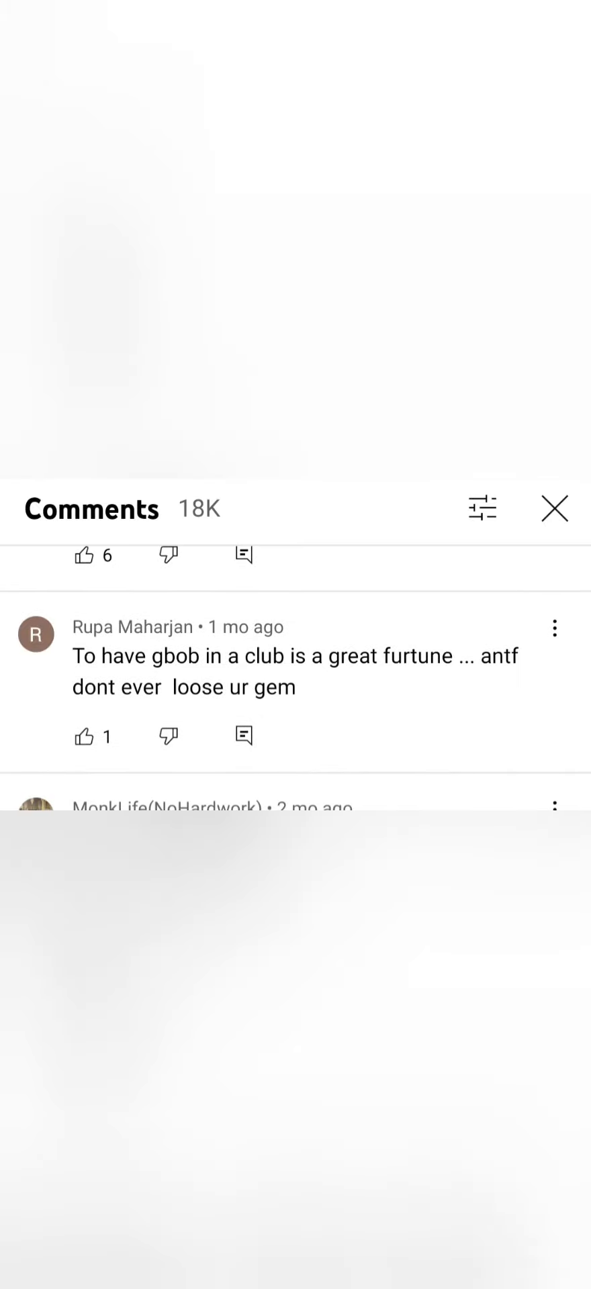
scroll("up", 3)
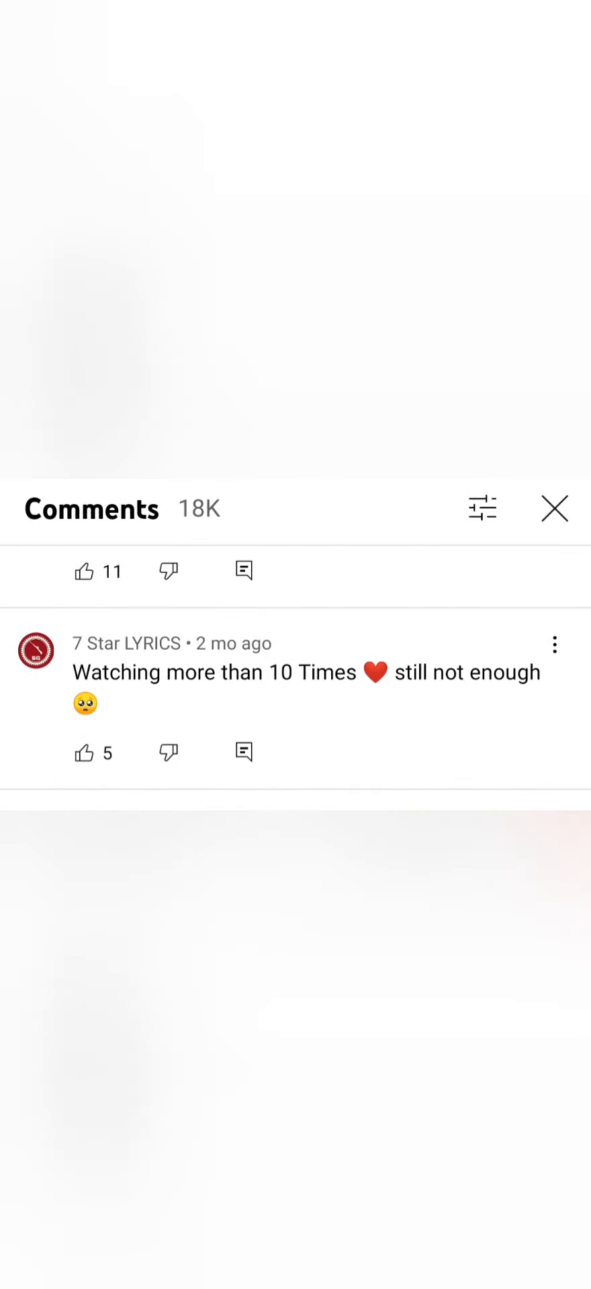
scroll("up", 3)
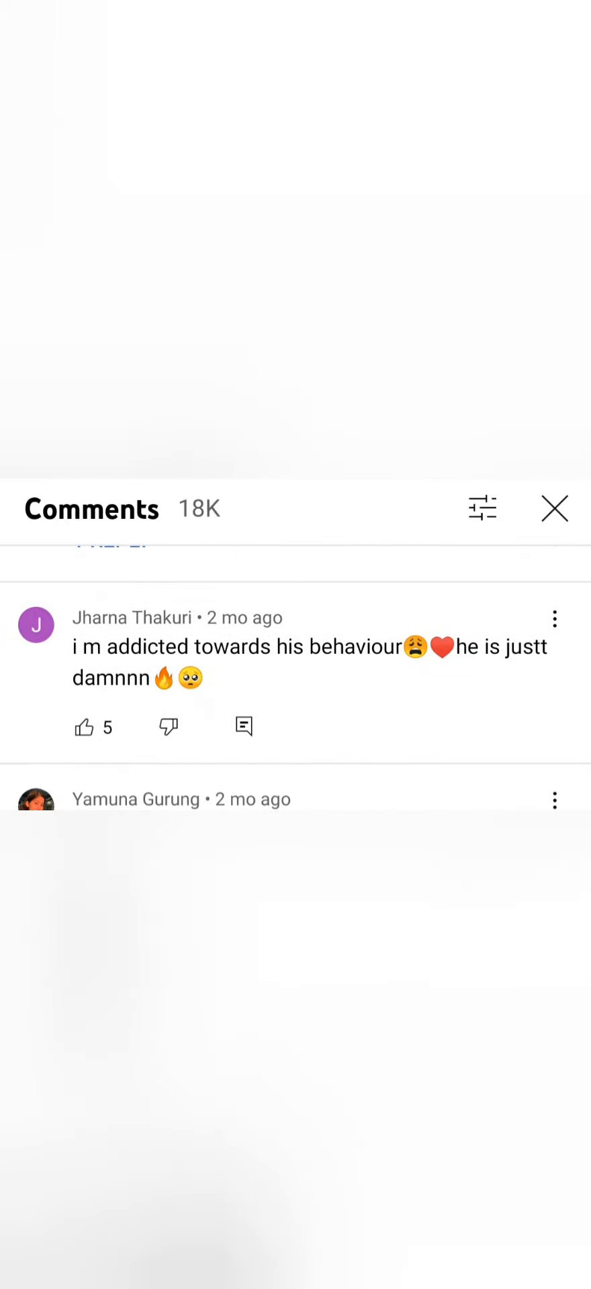
scroll("up", 3)
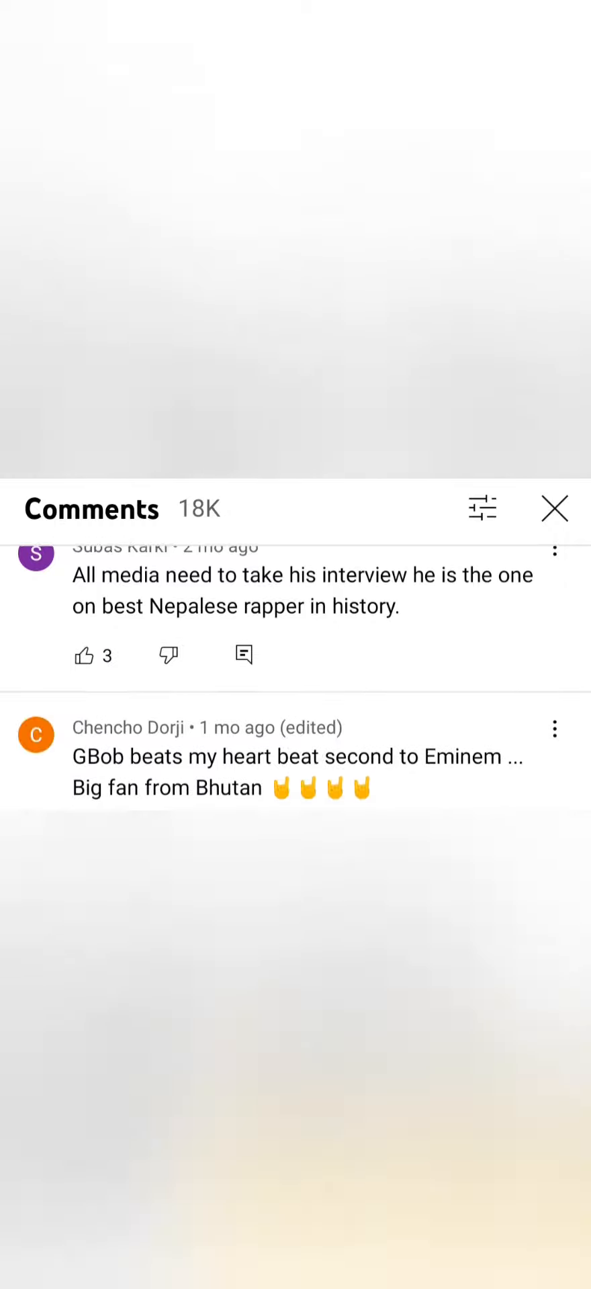
scroll("down", 3)
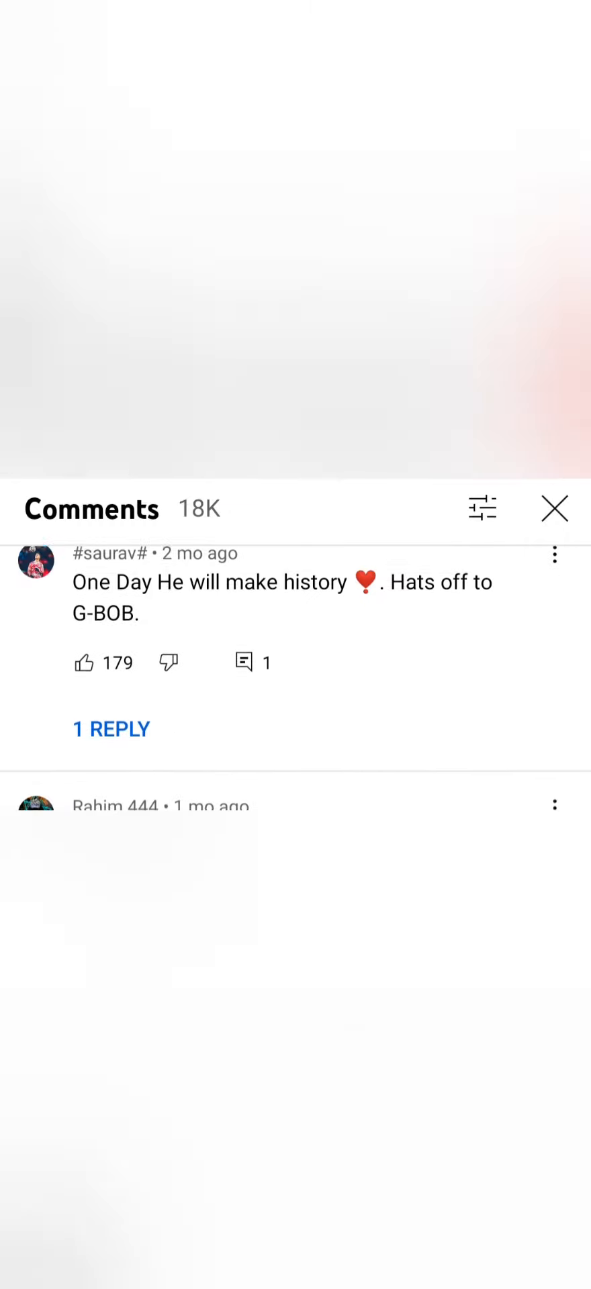
scroll("up", 3)
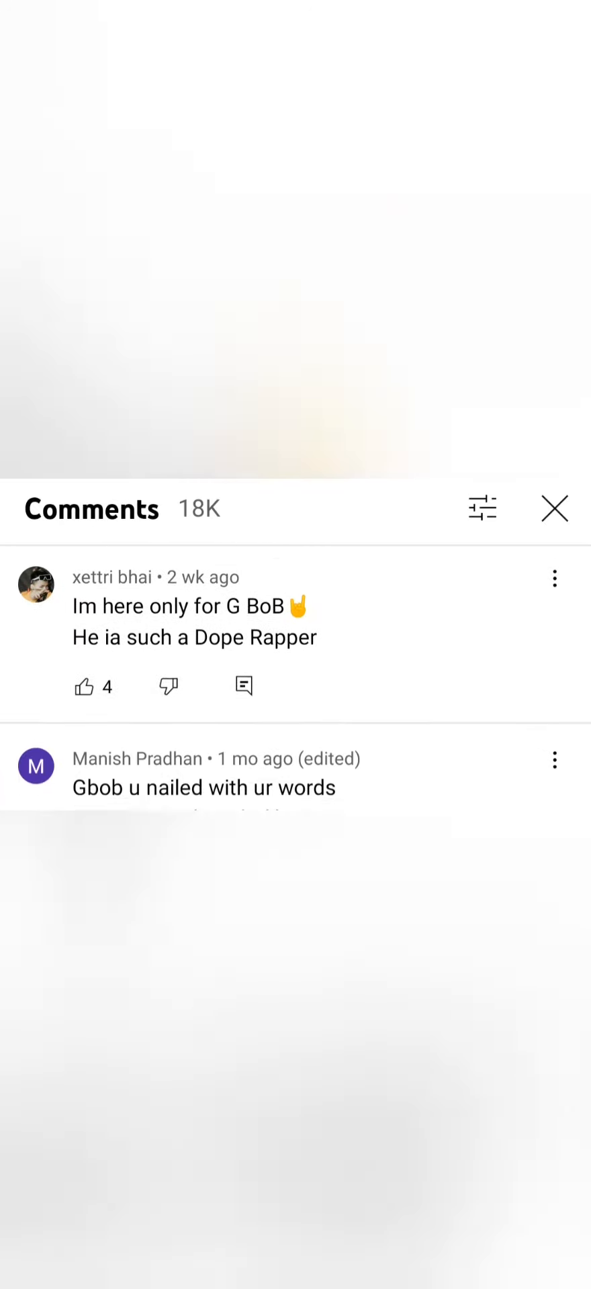
scroll("down", 3)
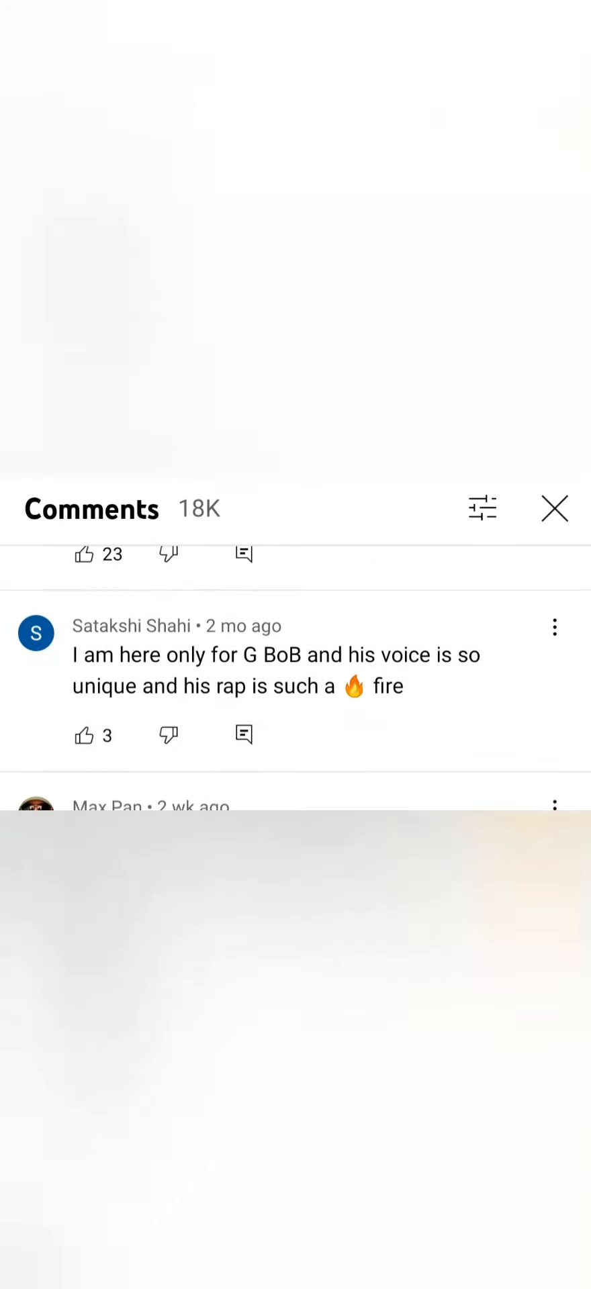
scroll("up", 3)
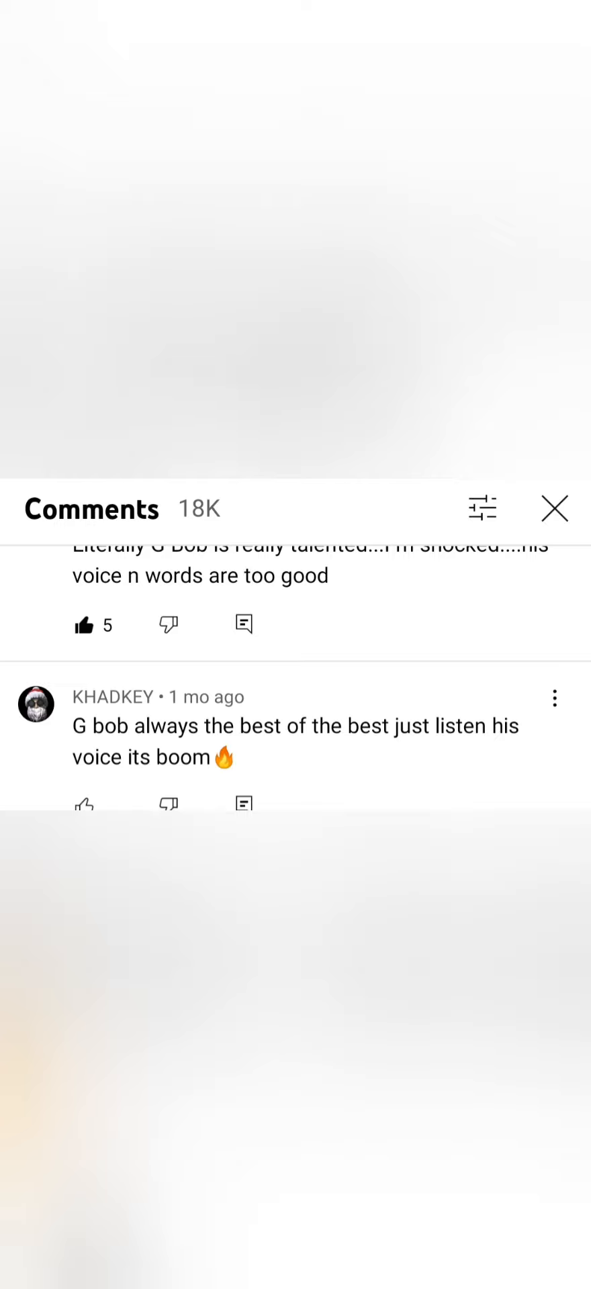
scroll("down", 3)
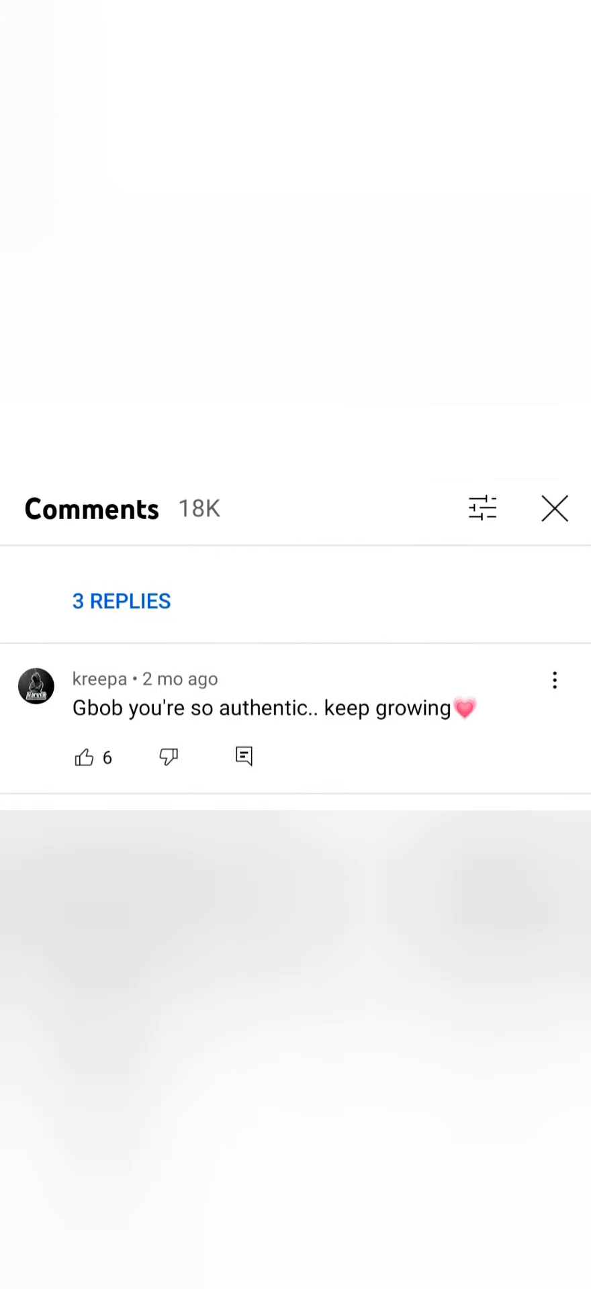